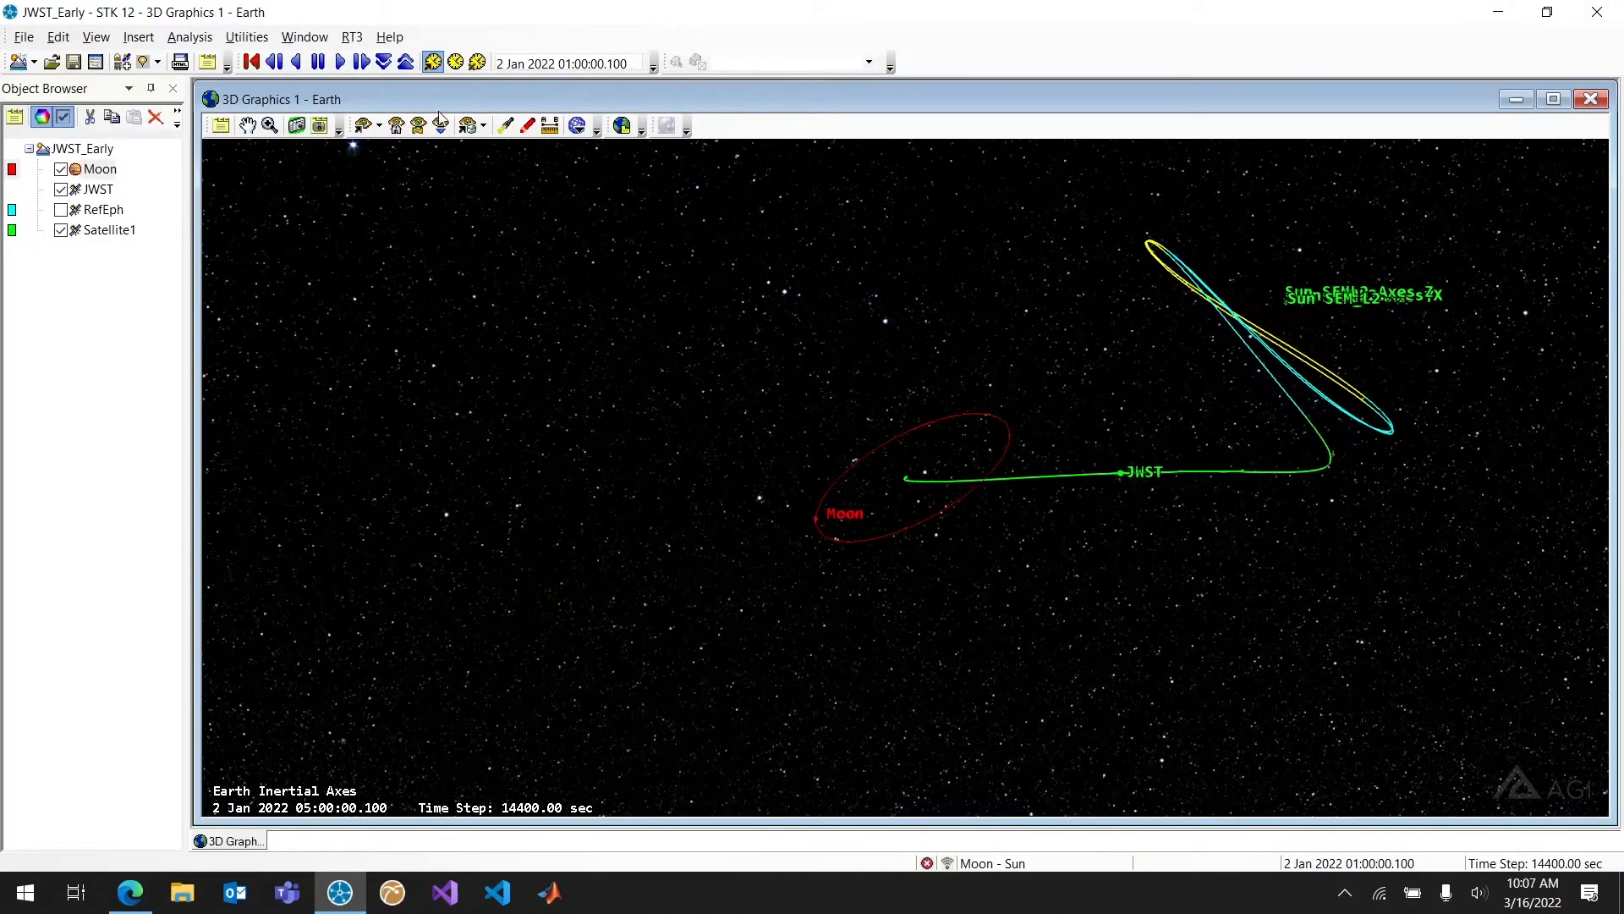
- Leave the JWST_Early animation in STK 12 and bring up ssd.jpl.nasa.gov/horizons in the browser
click(357, 60)
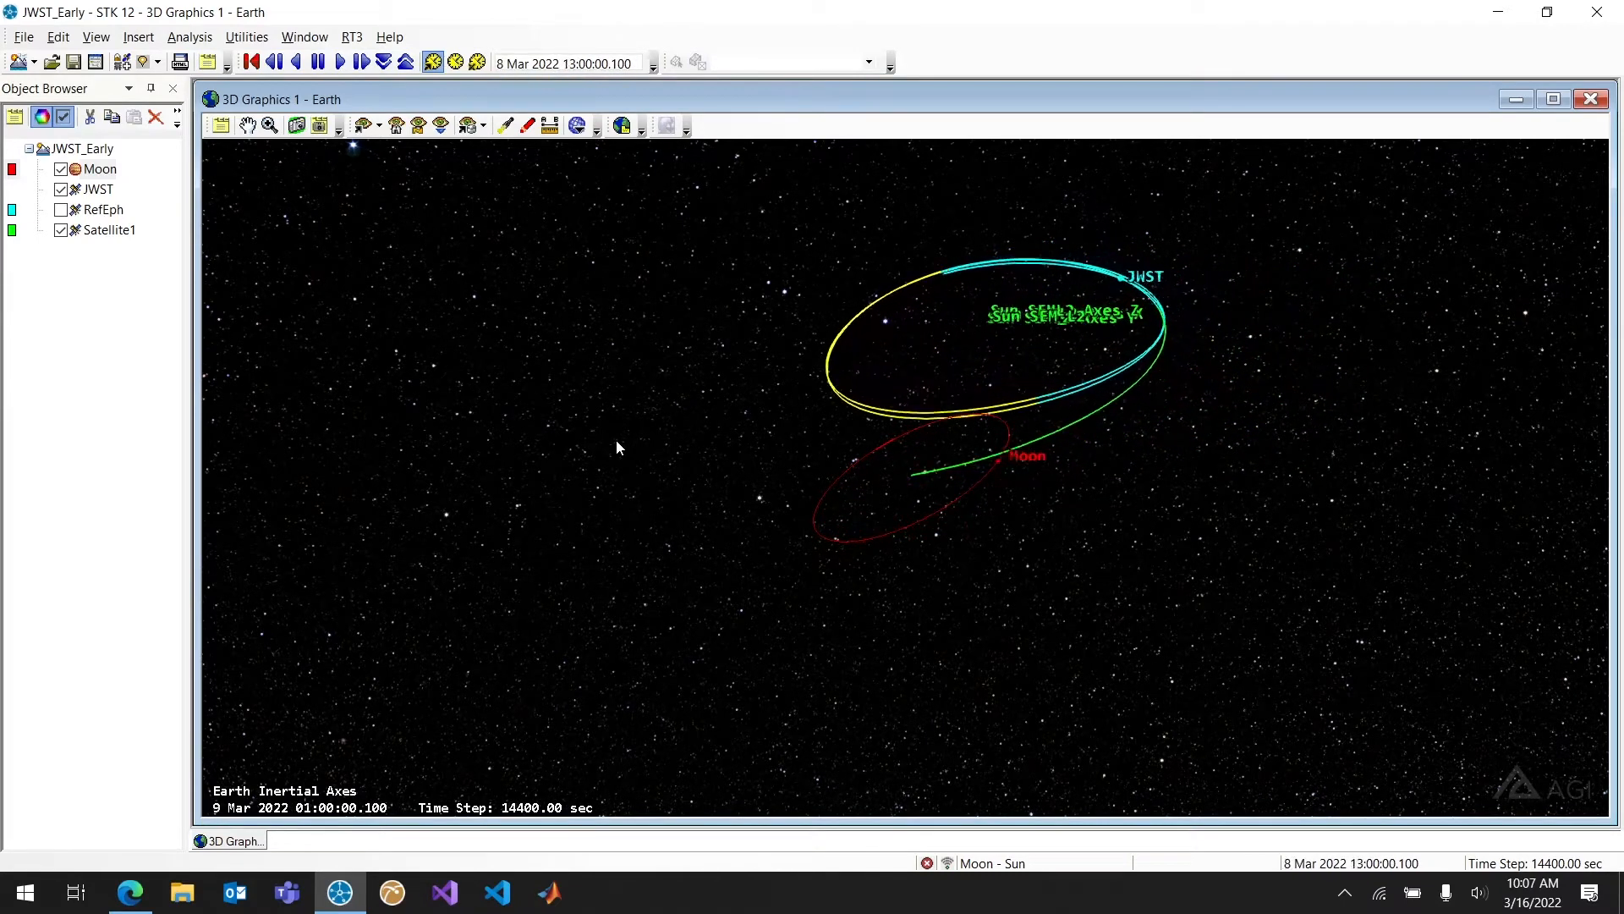
click(342, 61)
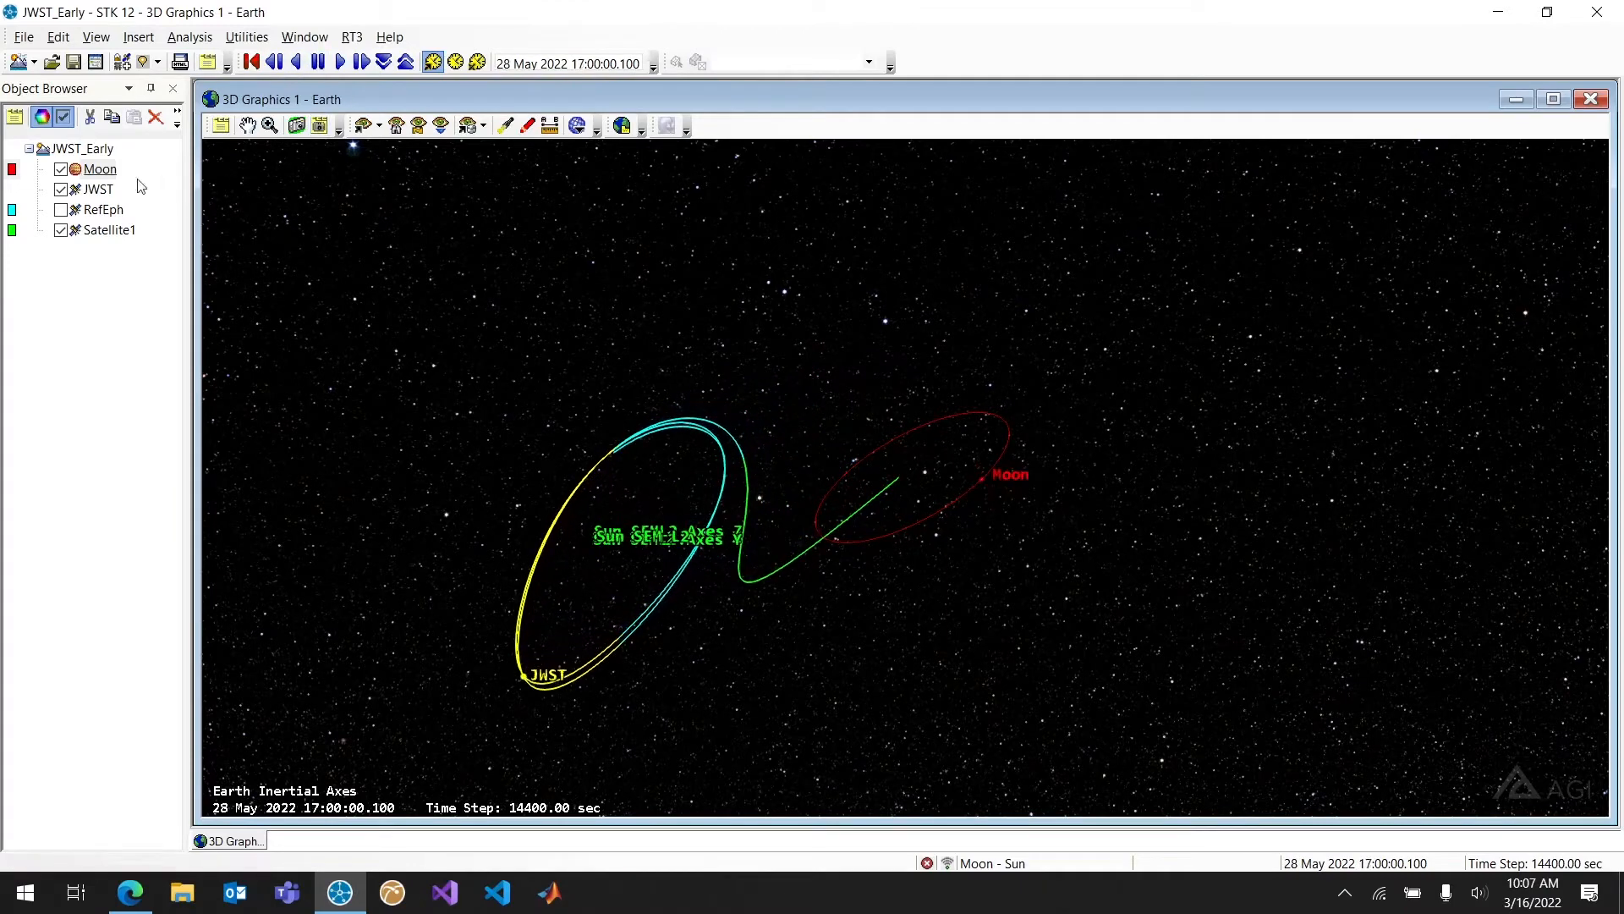
double_click(99, 190)
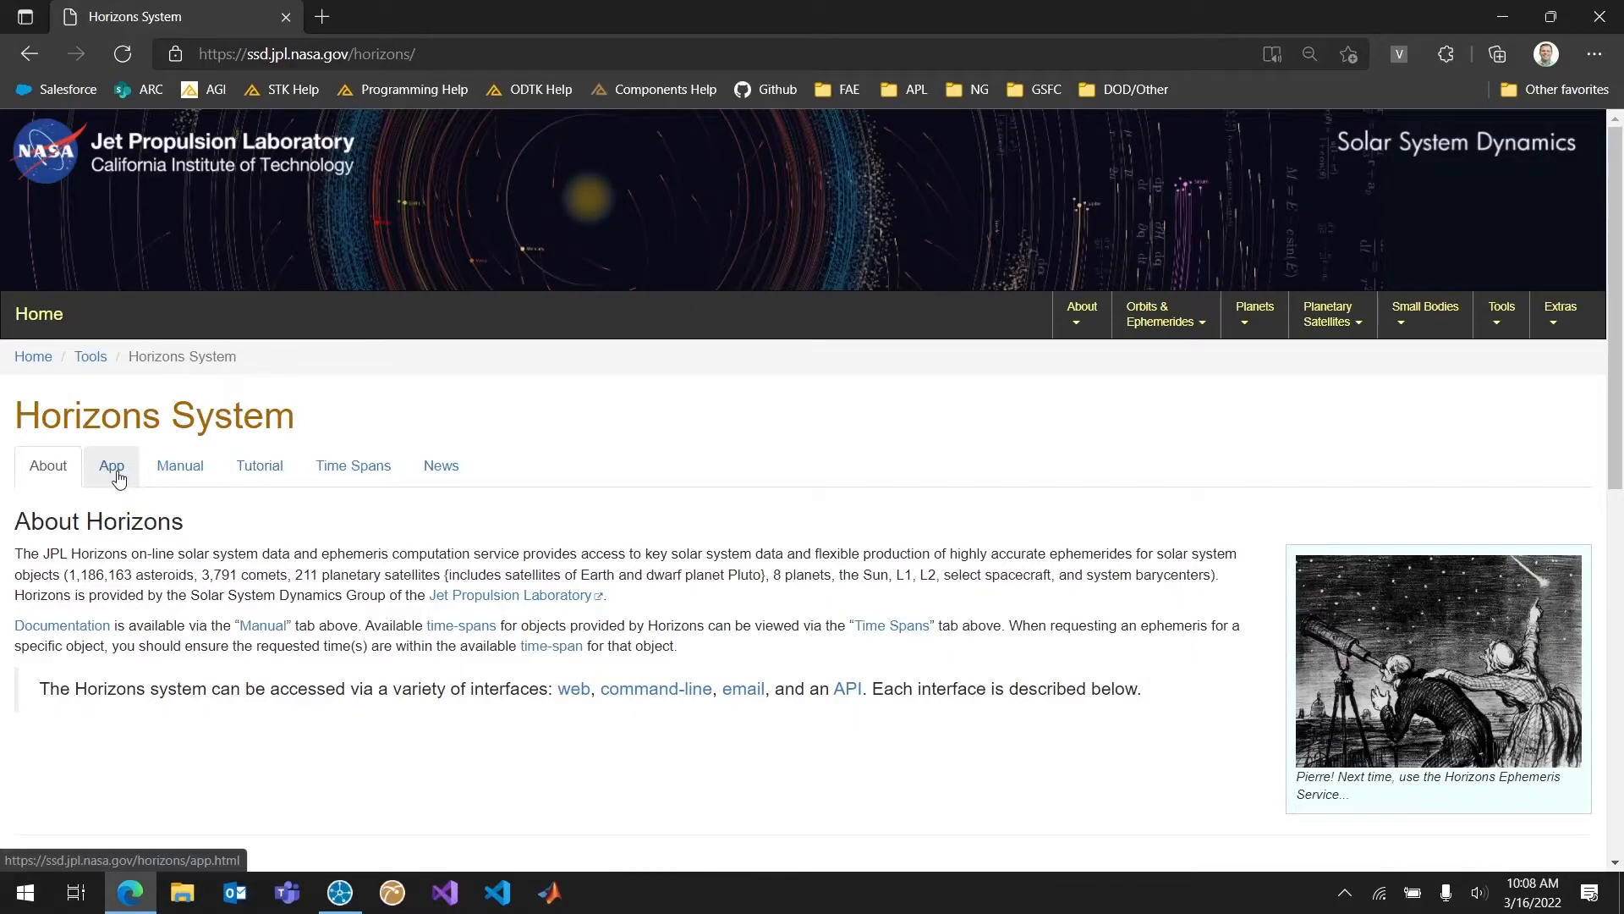
- Enter the Horizons web application and keep Vector Table as the JWST ephemeris type
click(112, 465)
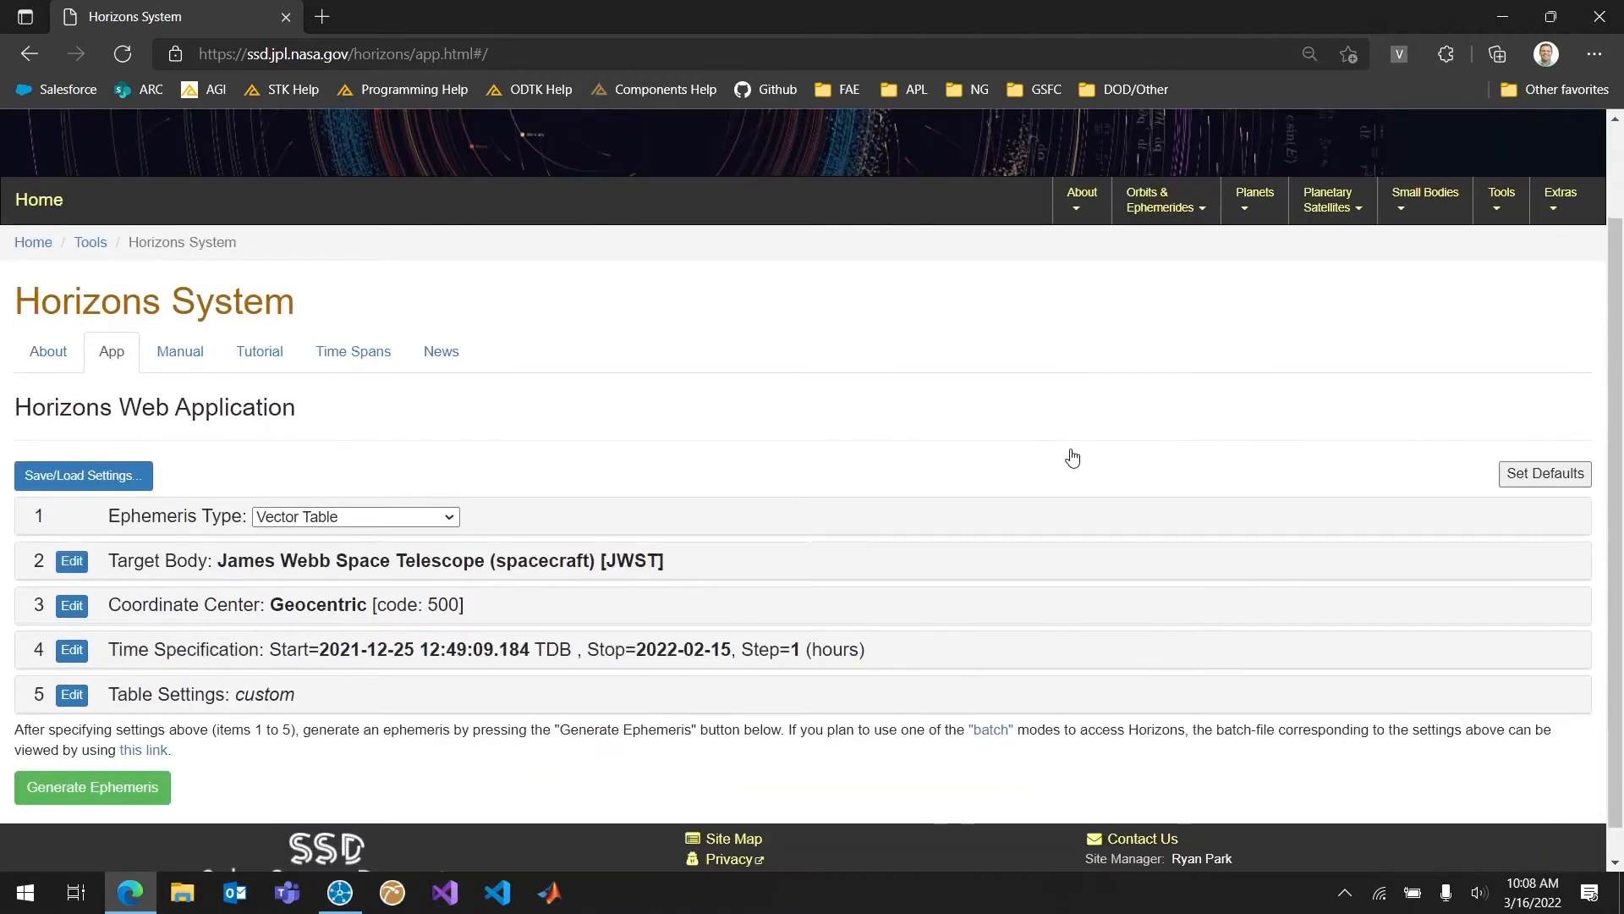
scroll(down, 3)
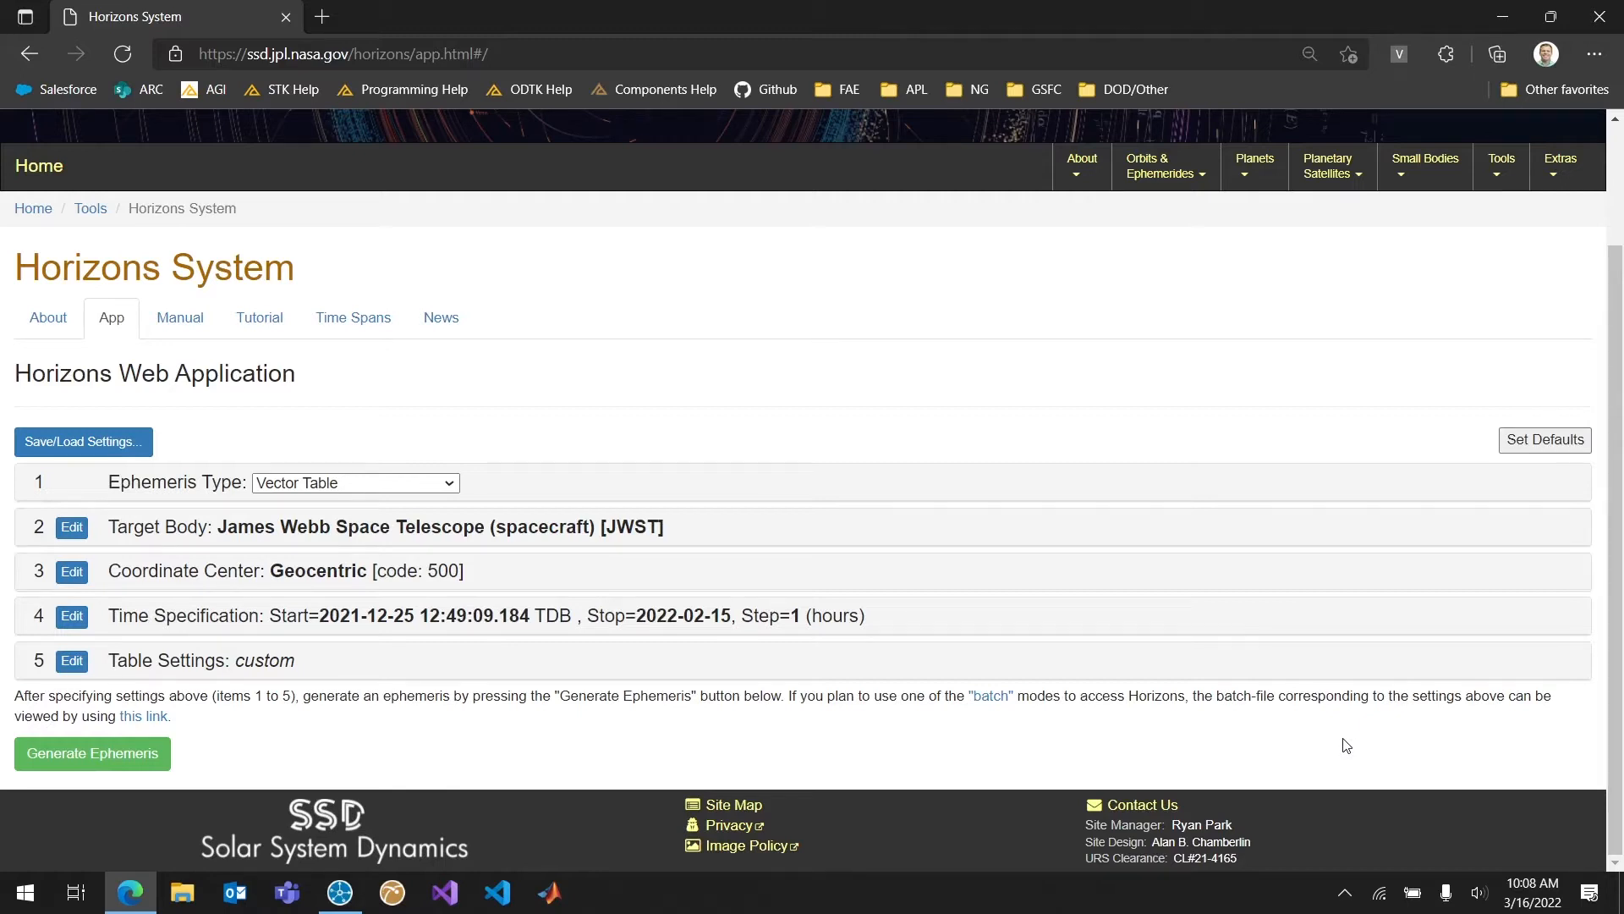
click(1255, 166)
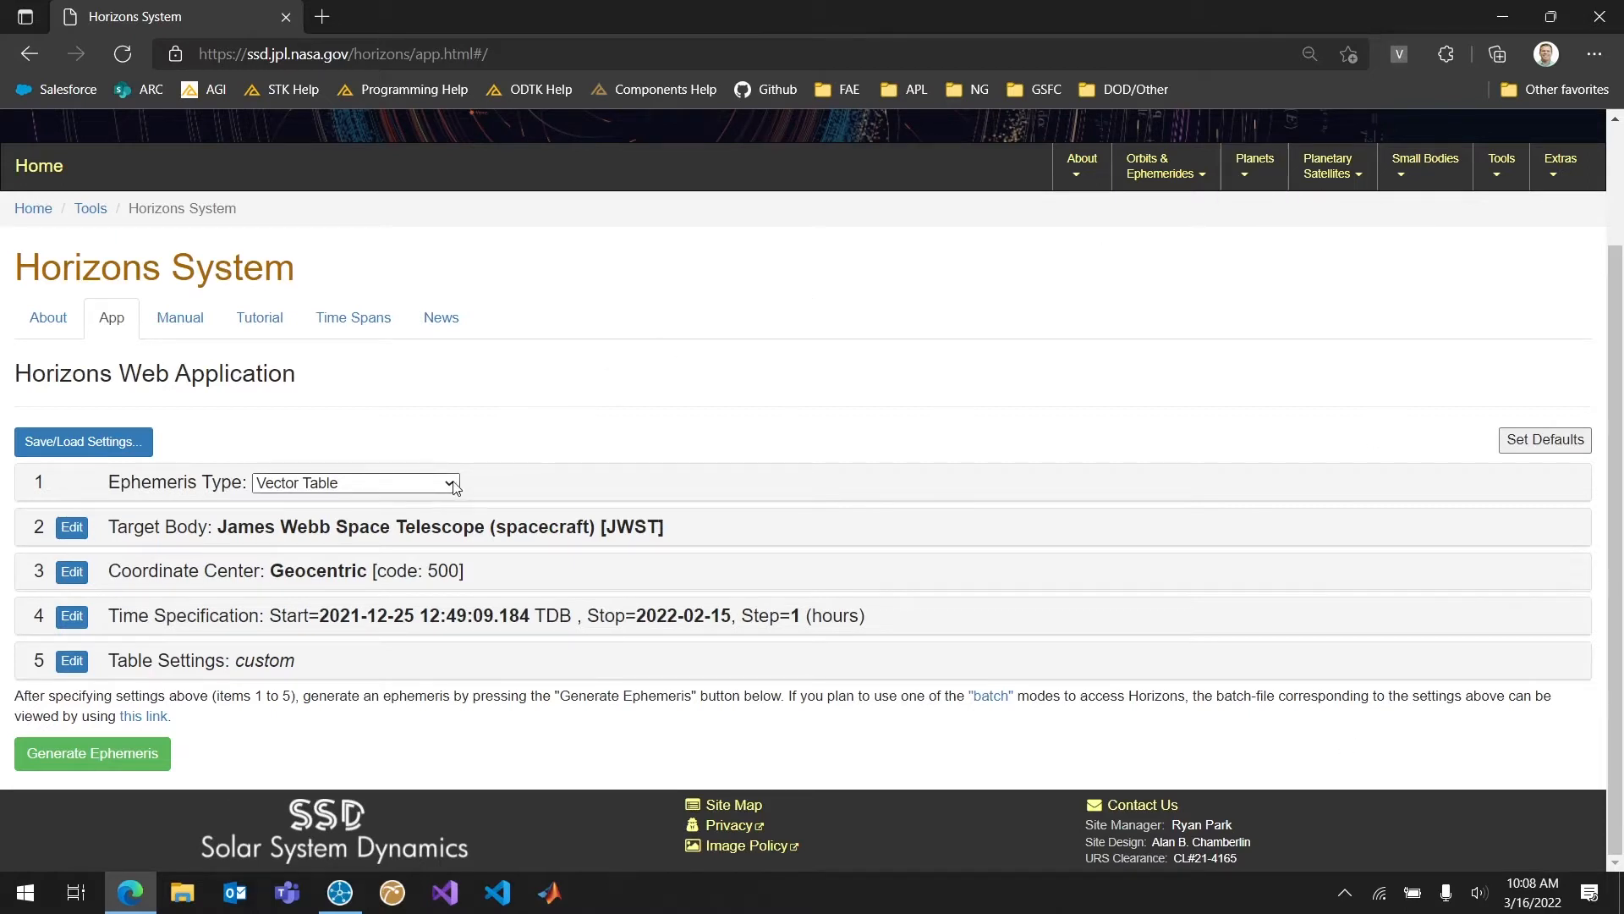
click(356, 483)
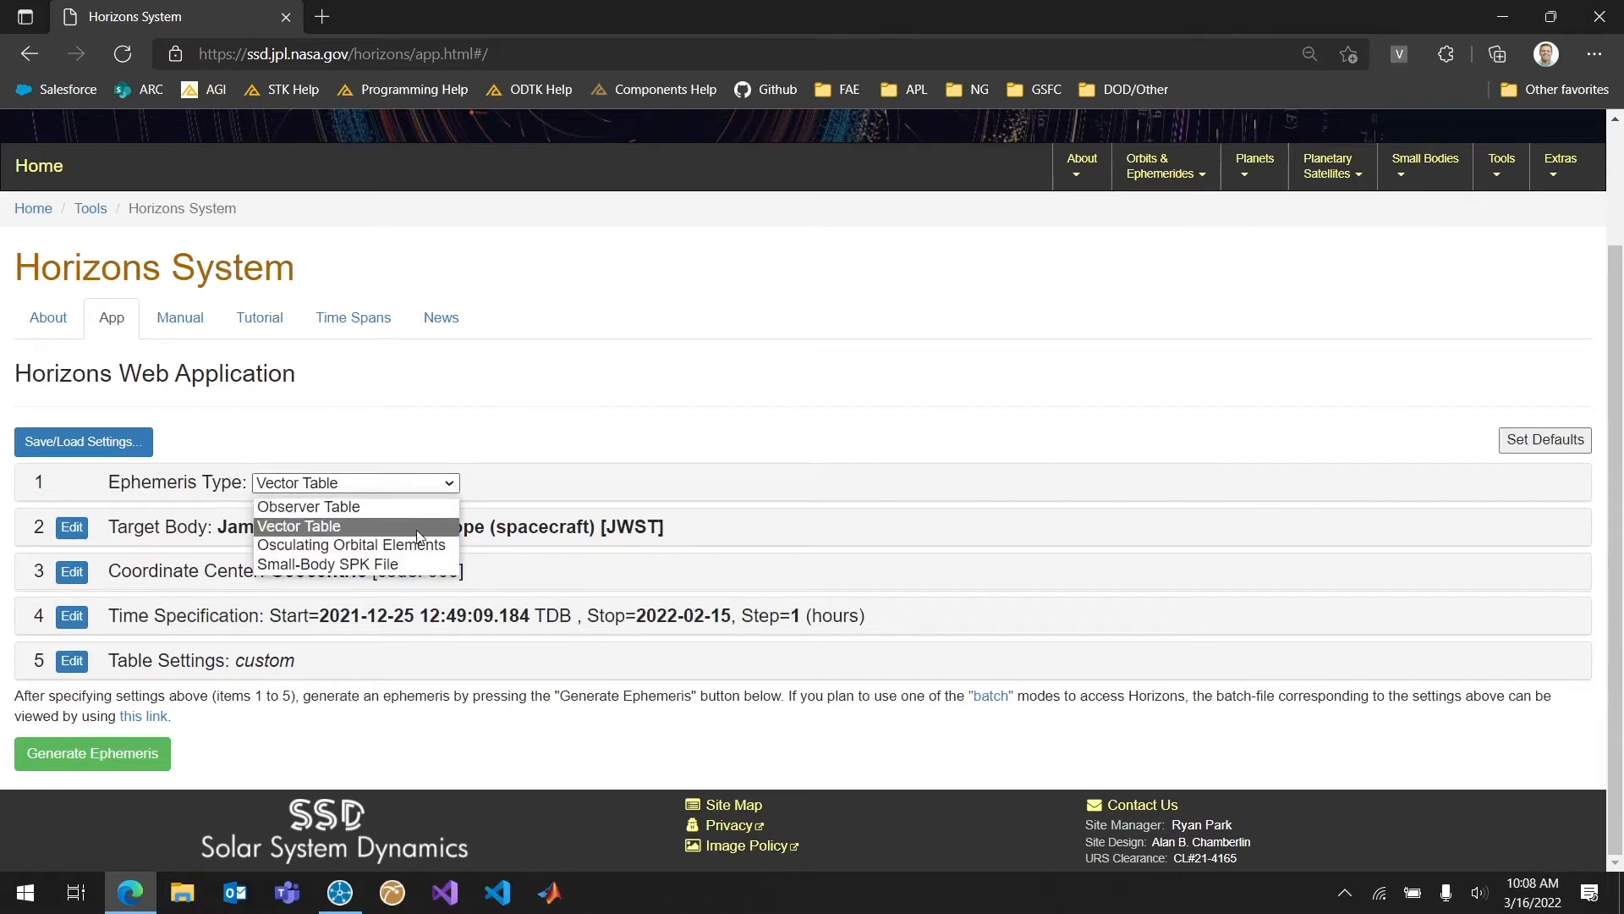
click(298, 526)
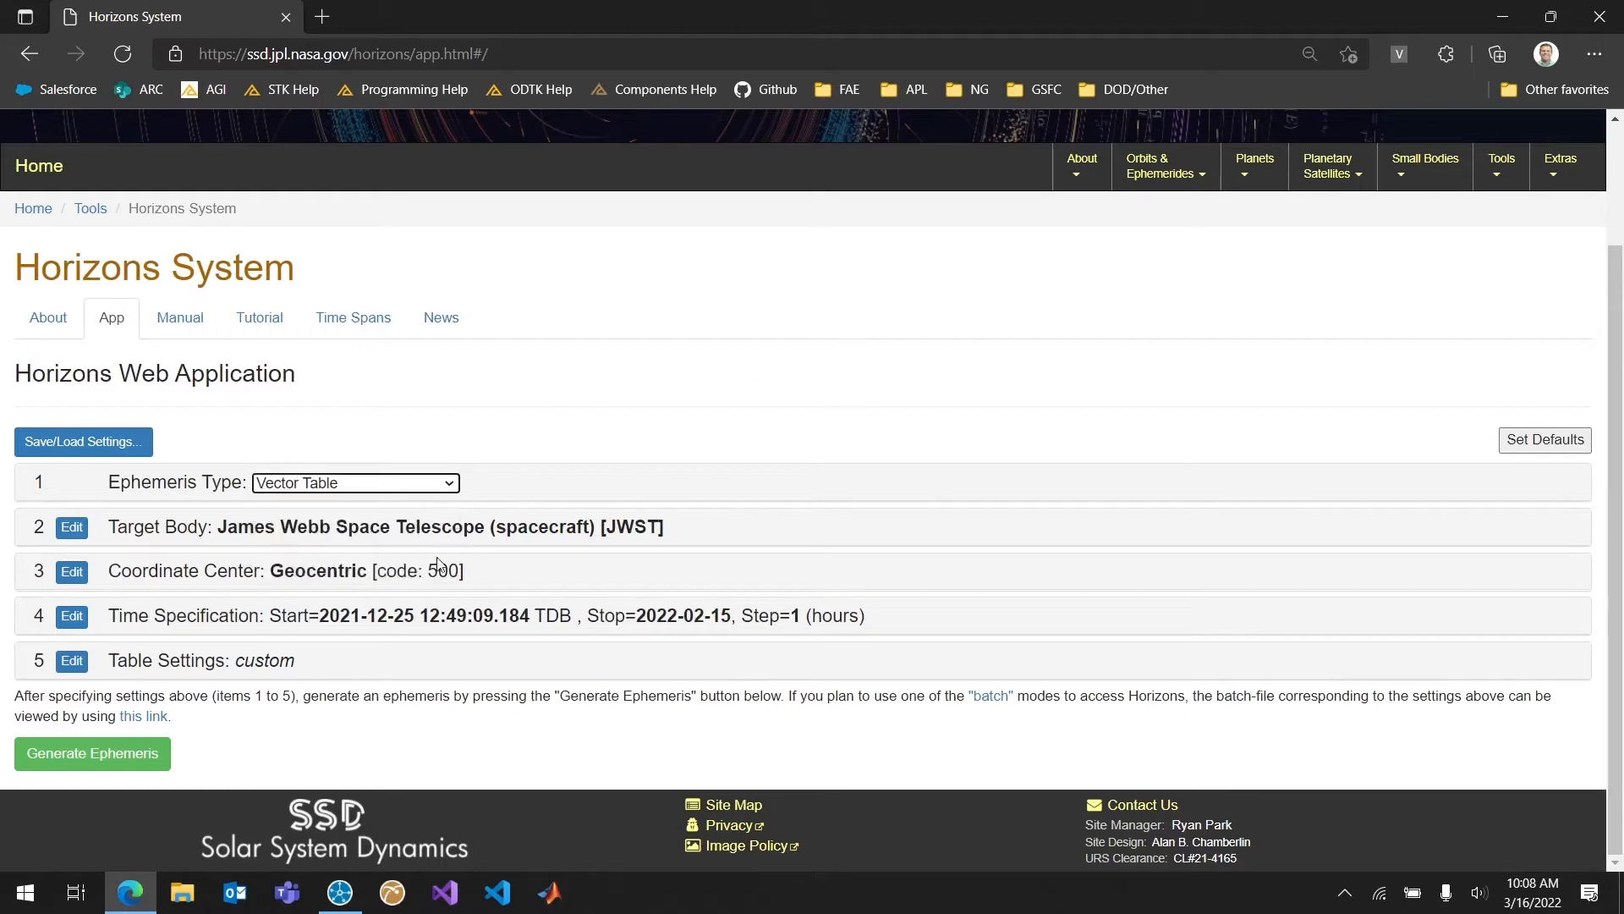
click(71, 528)
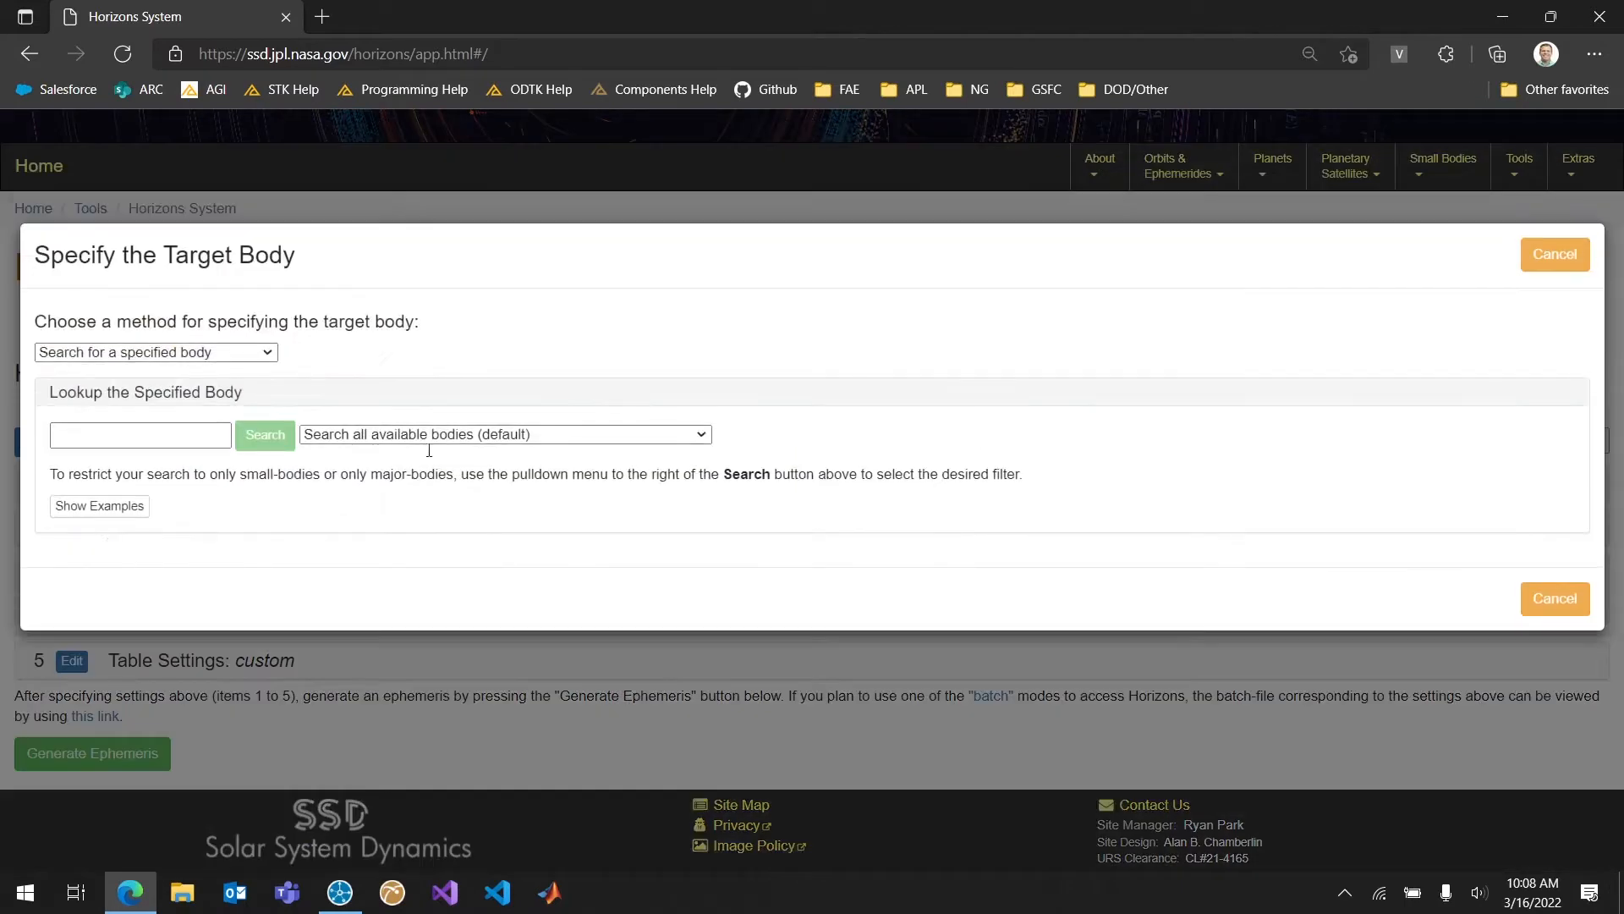
mouse_move(436, 352)
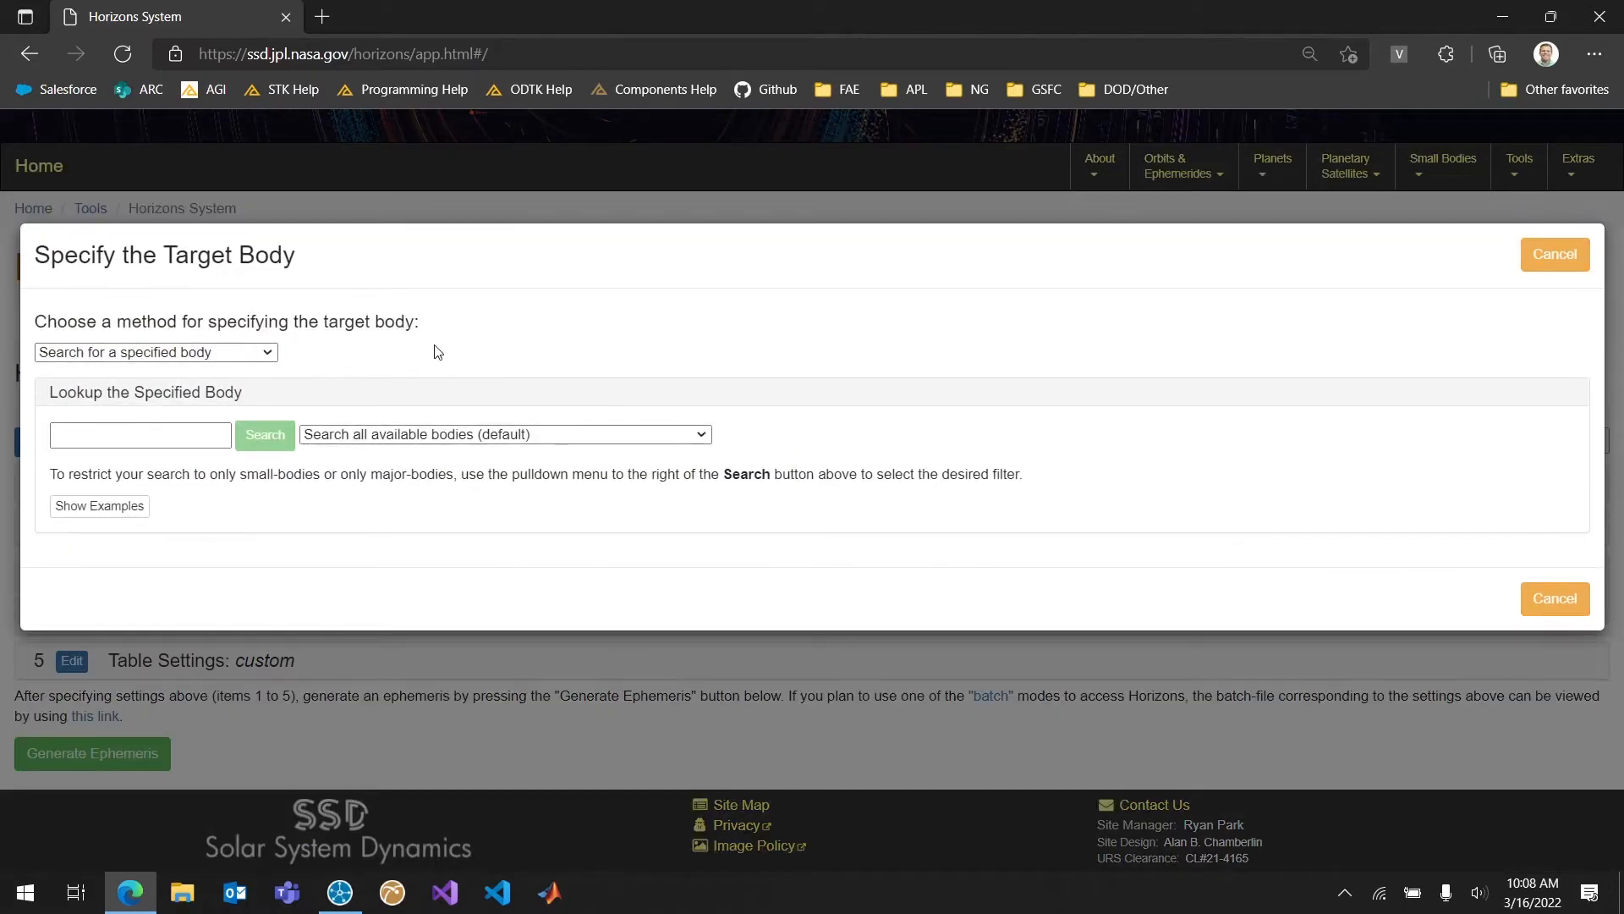
mouse_move(1536, 273)
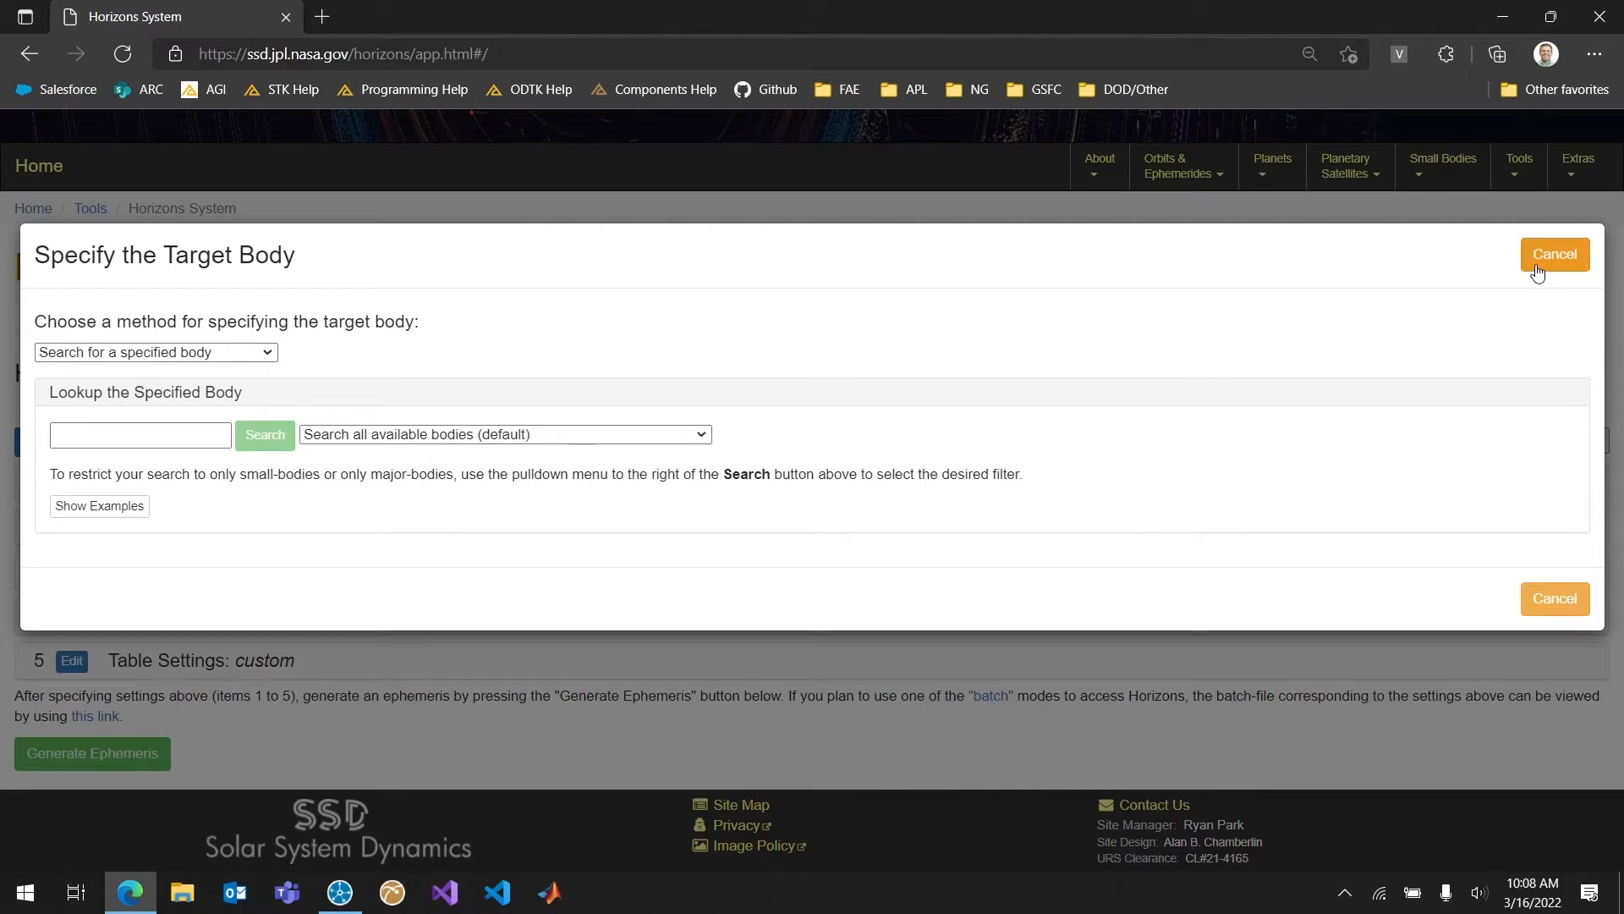
click(1555, 254)
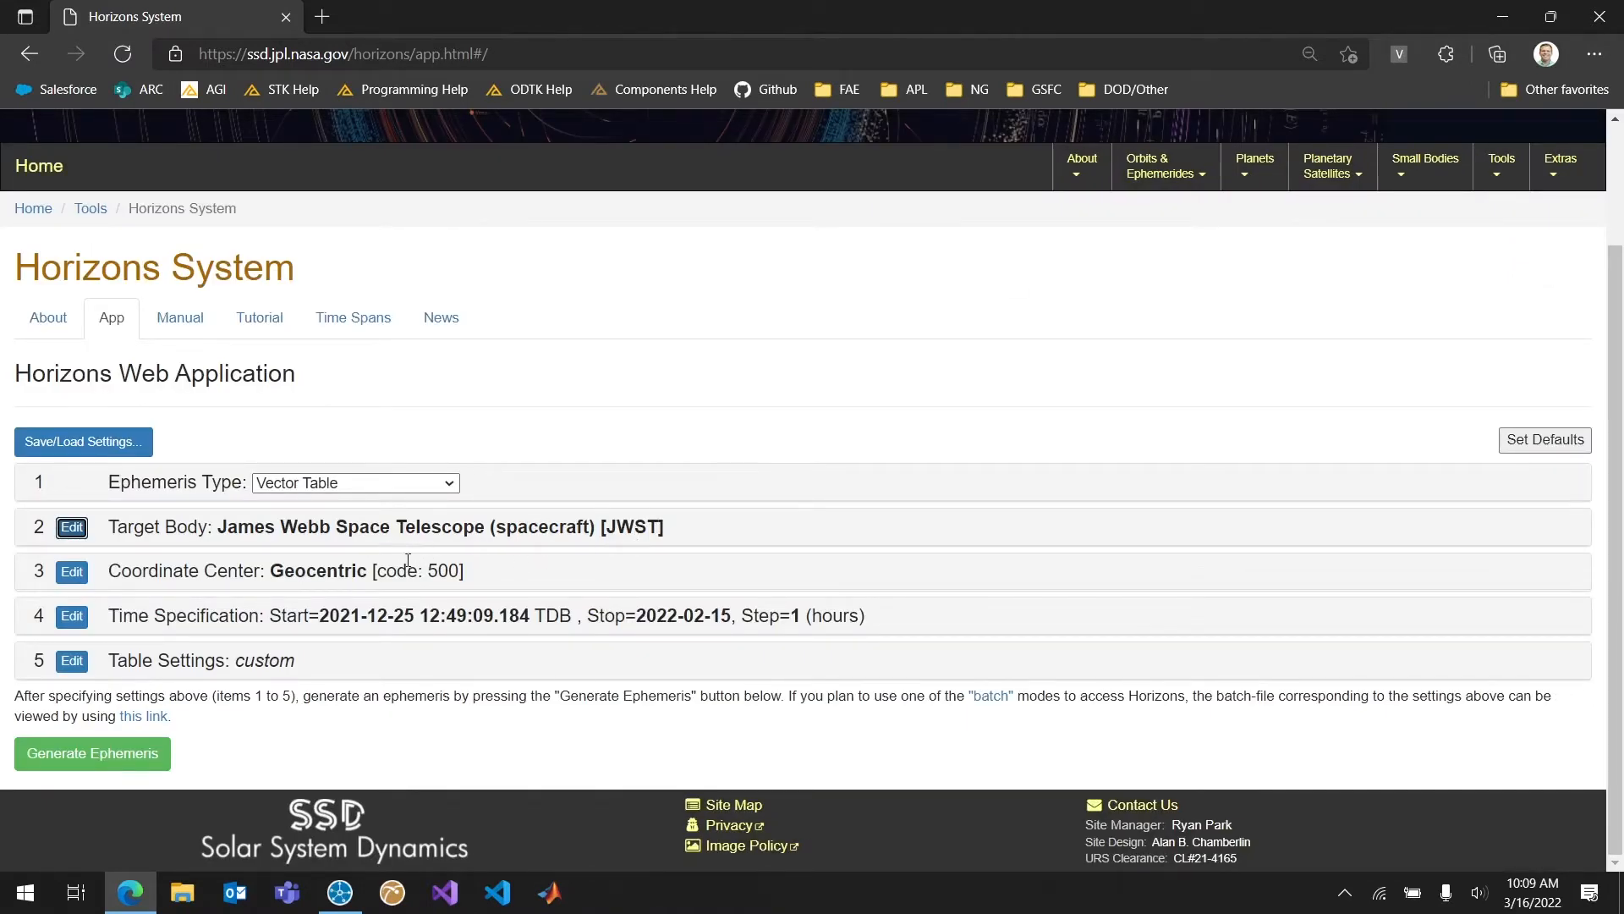
mouse_move(484, 578)
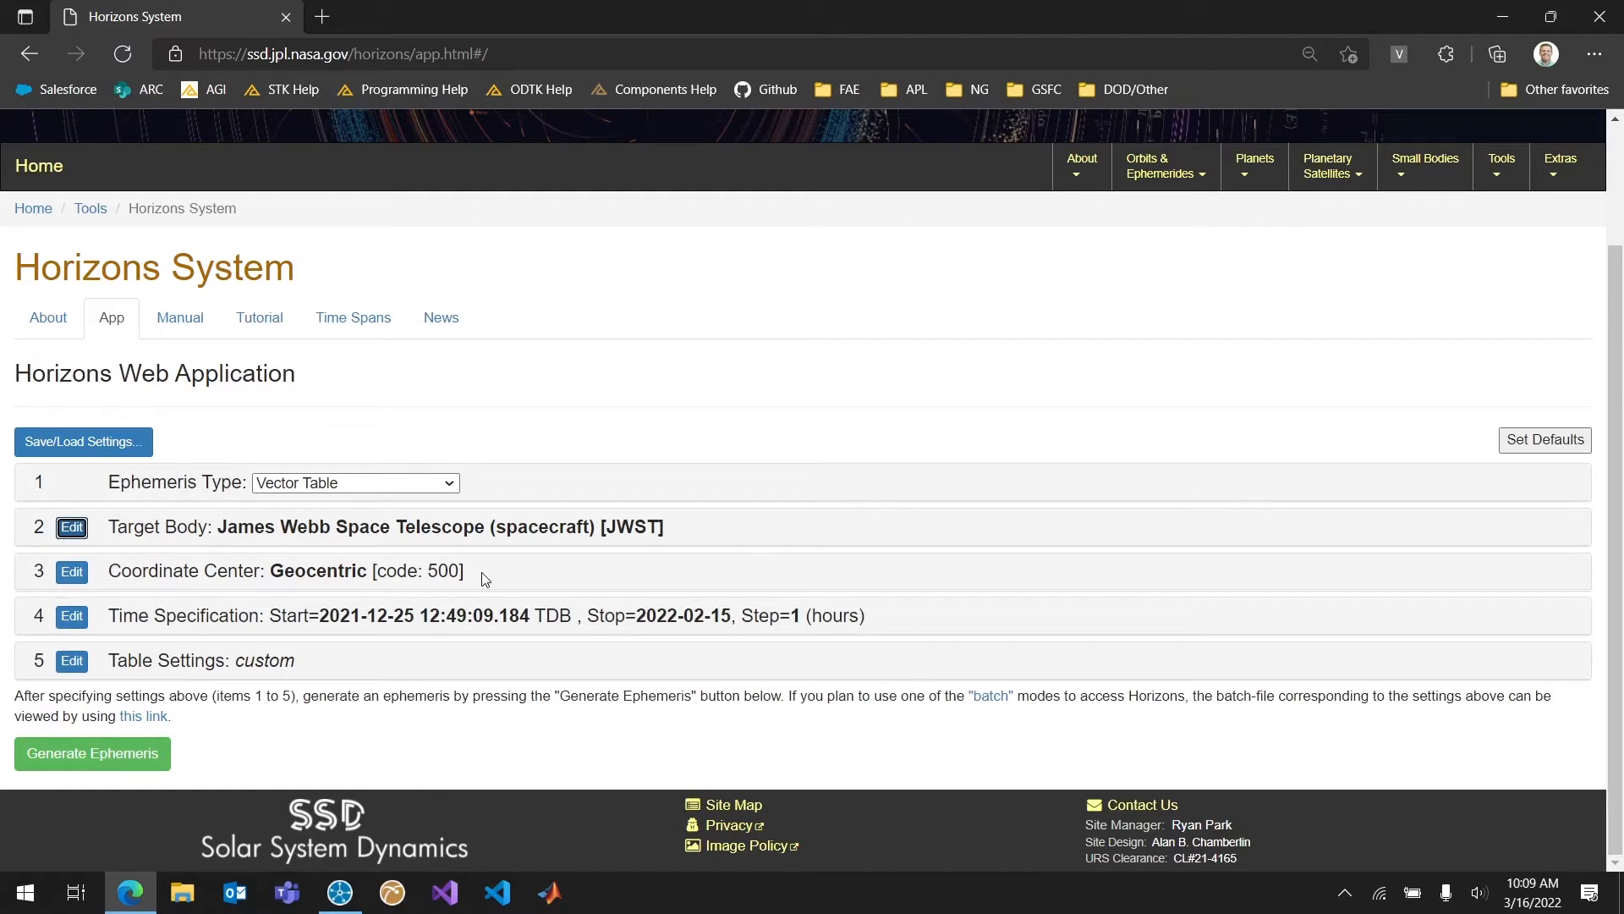
mouse_move(477, 616)
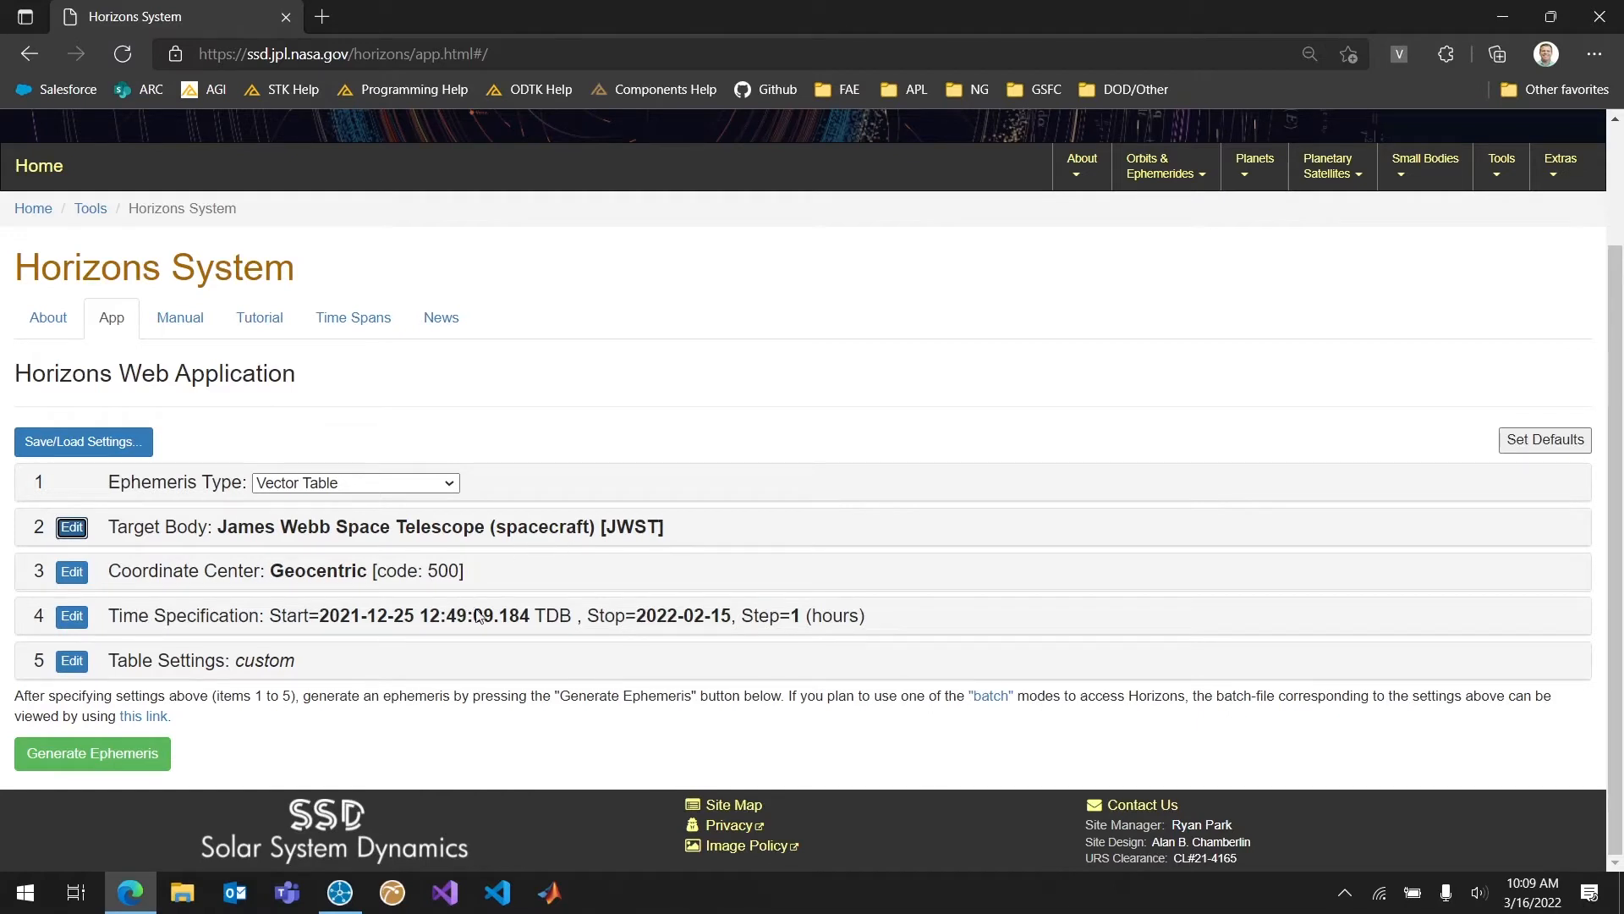
mouse_move(453, 639)
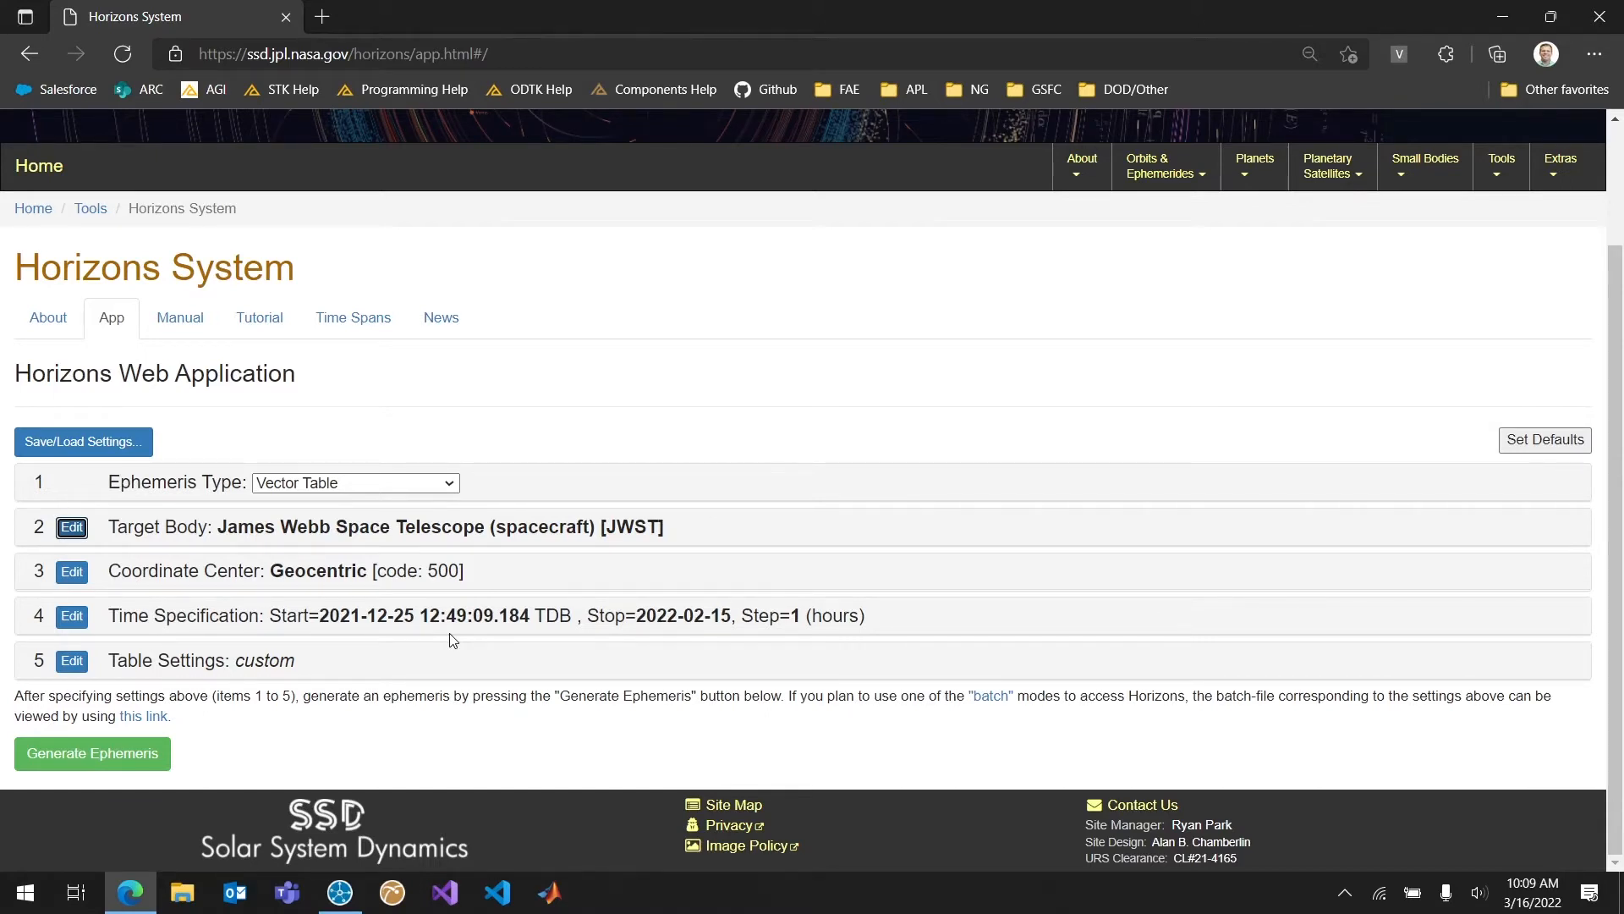
mouse_move(72, 616)
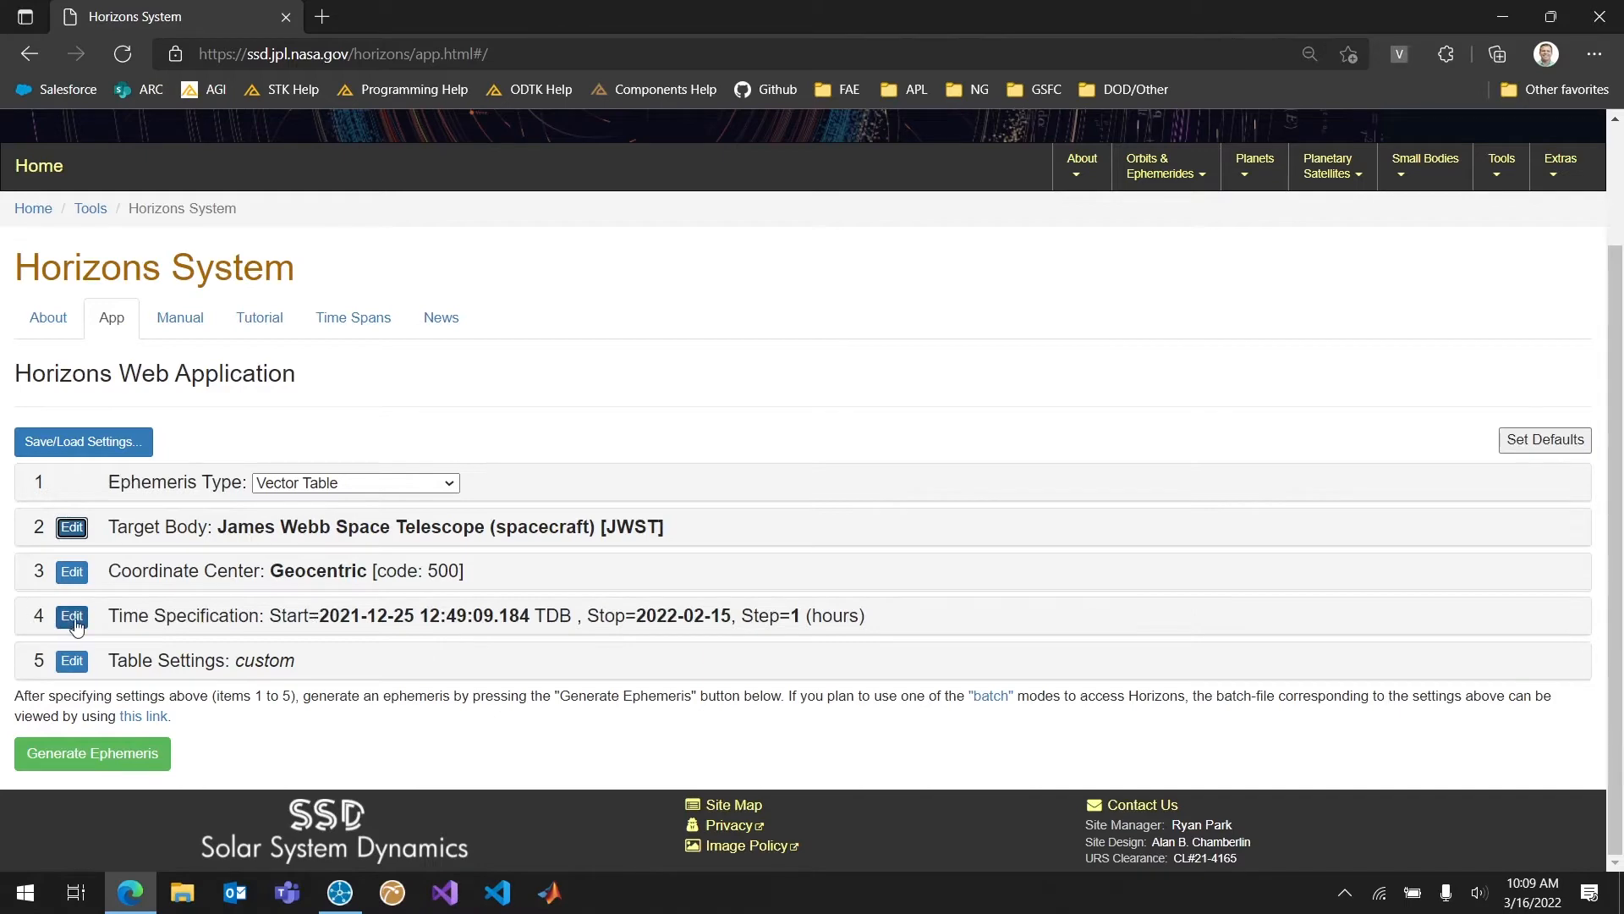
click(71, 616)
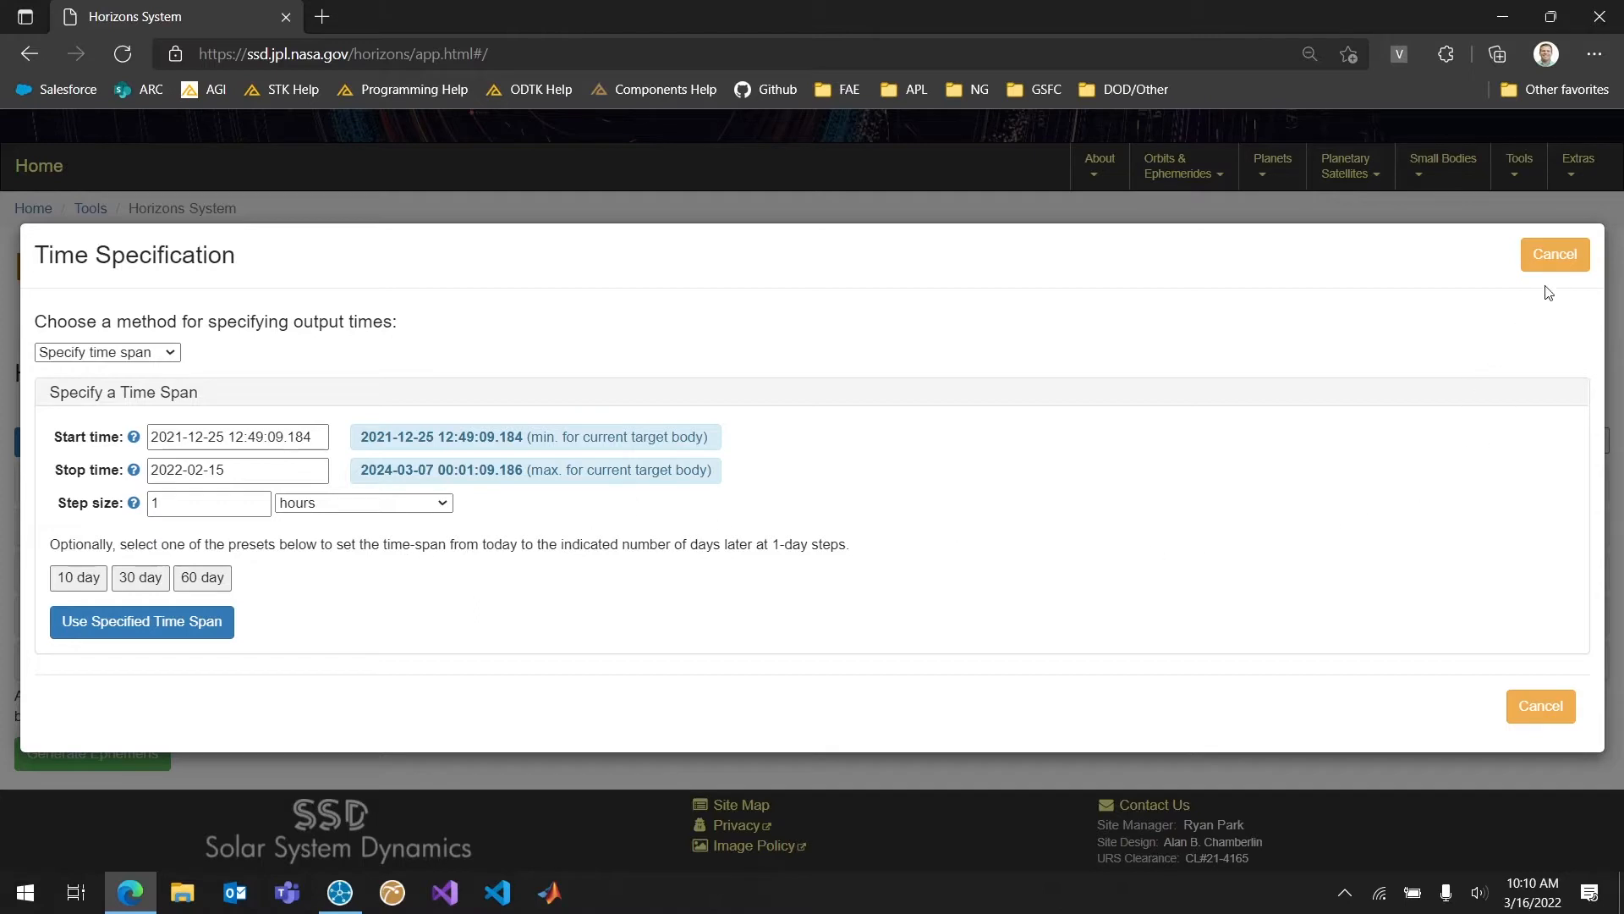
click(1554, 253)
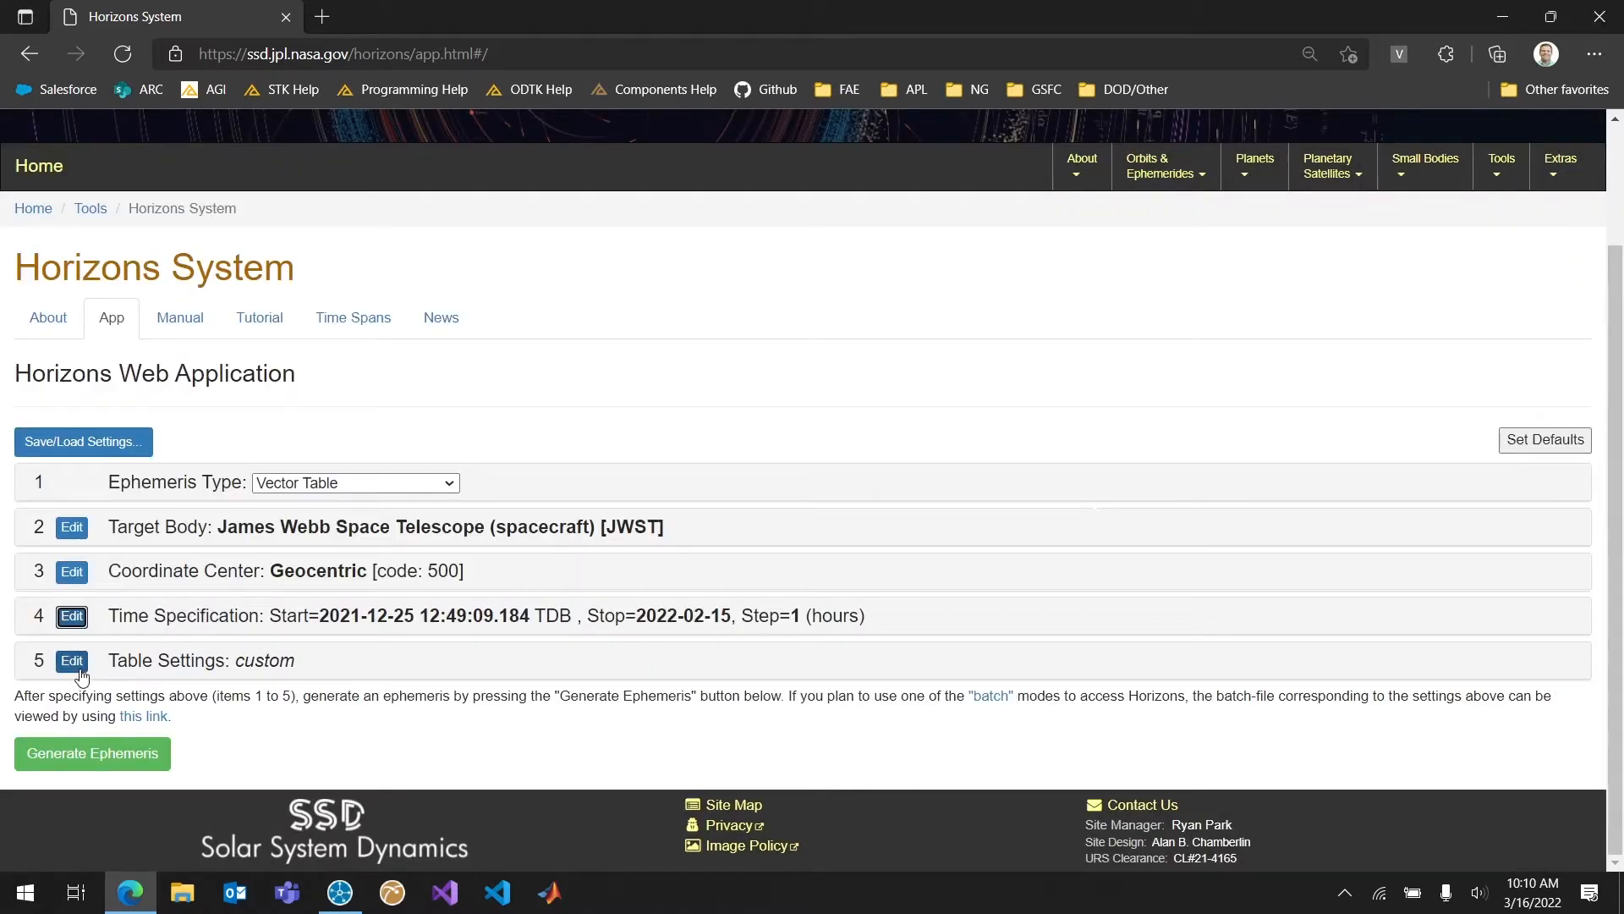
- Review Vector Table Settings, keeping state vectors in the ICRF equatorial x-y reference plane
click(71, 660)
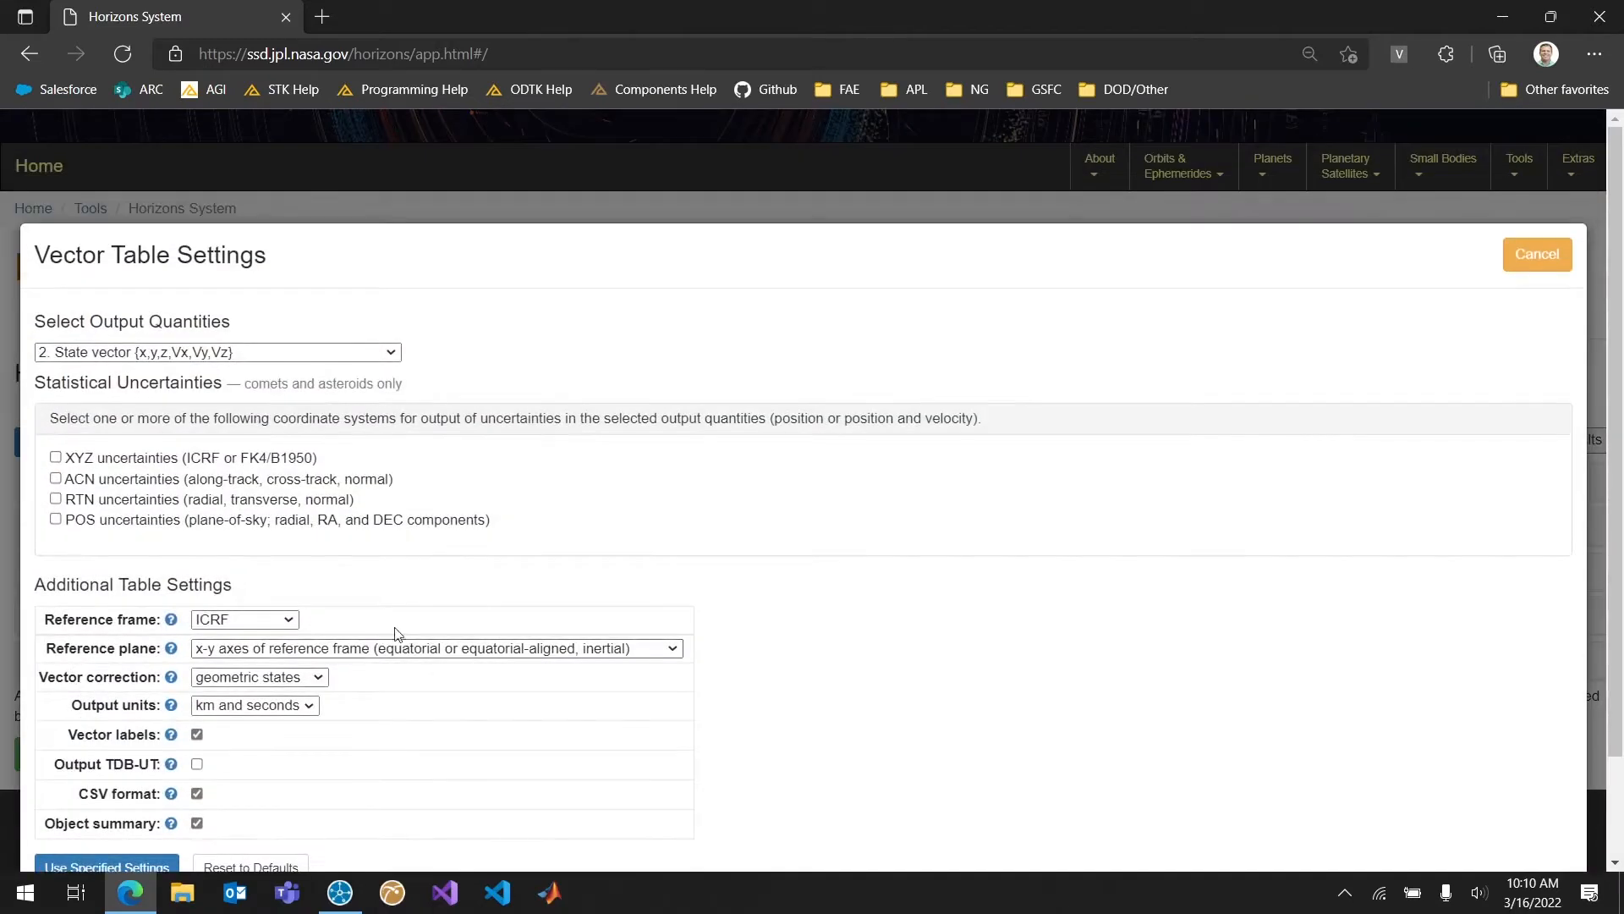
scroll(down, 3)
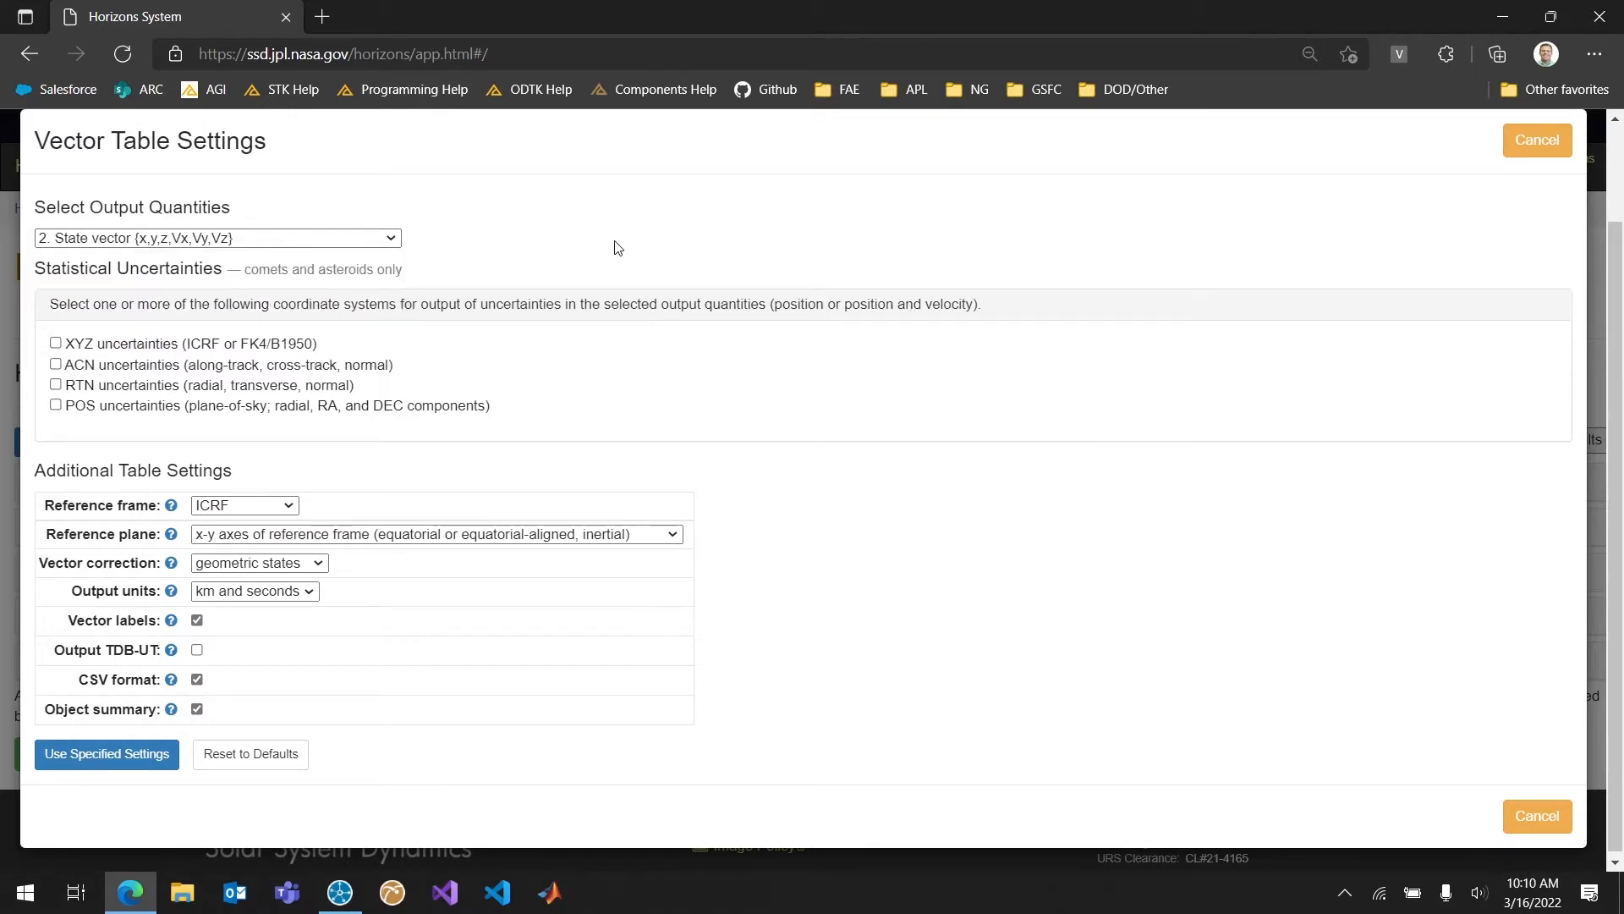
mouse_move(420, 498)
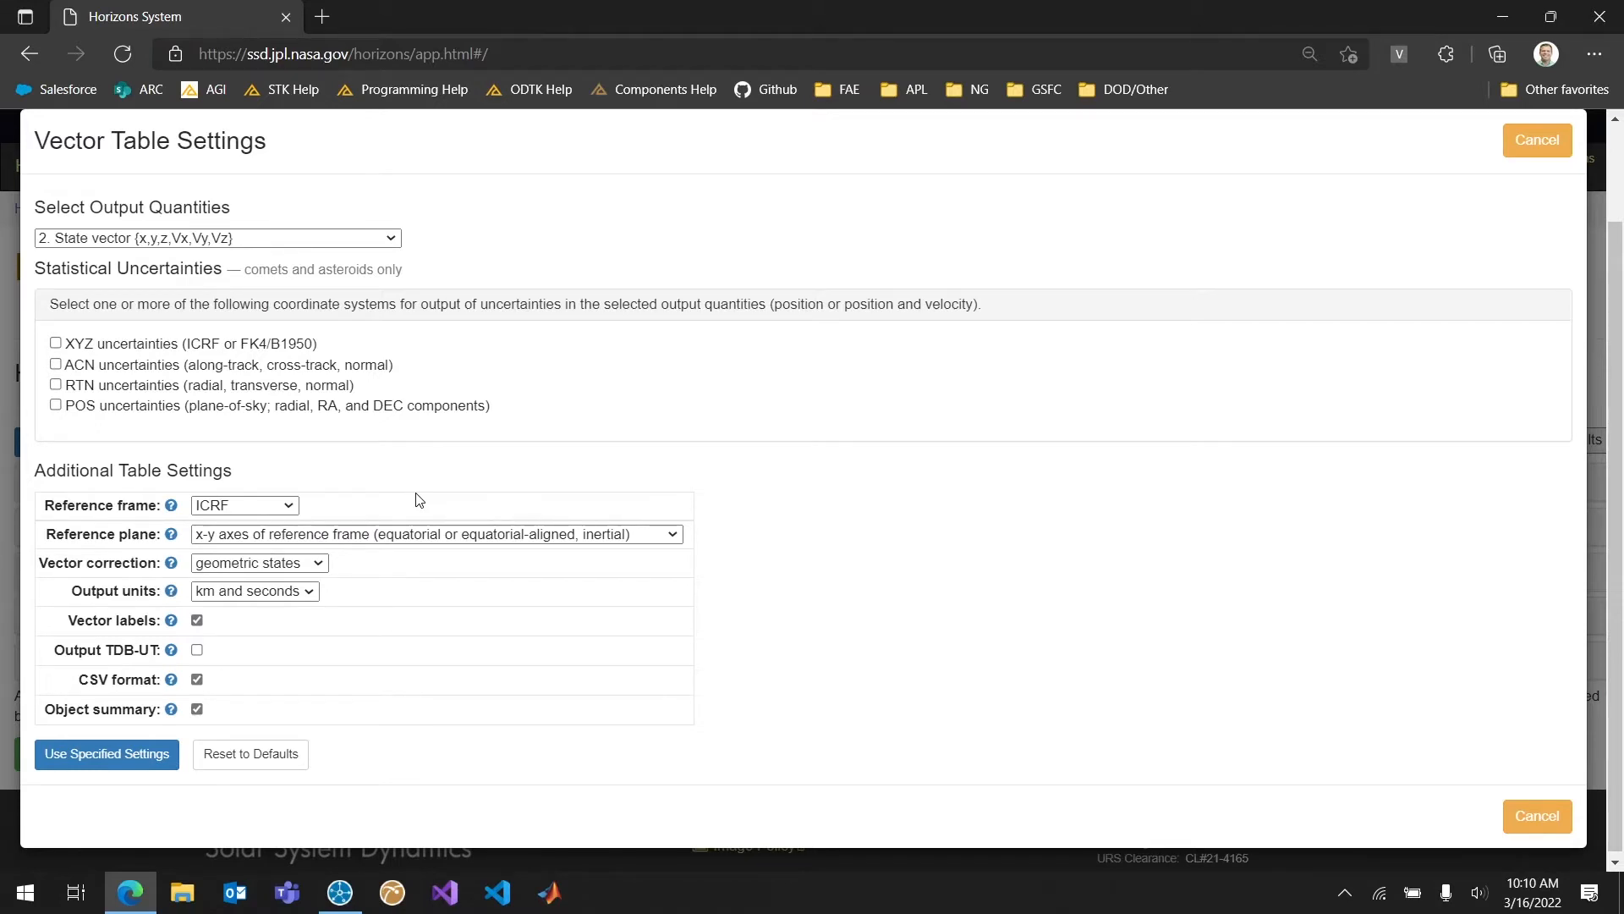
mouse_move(741, 561)
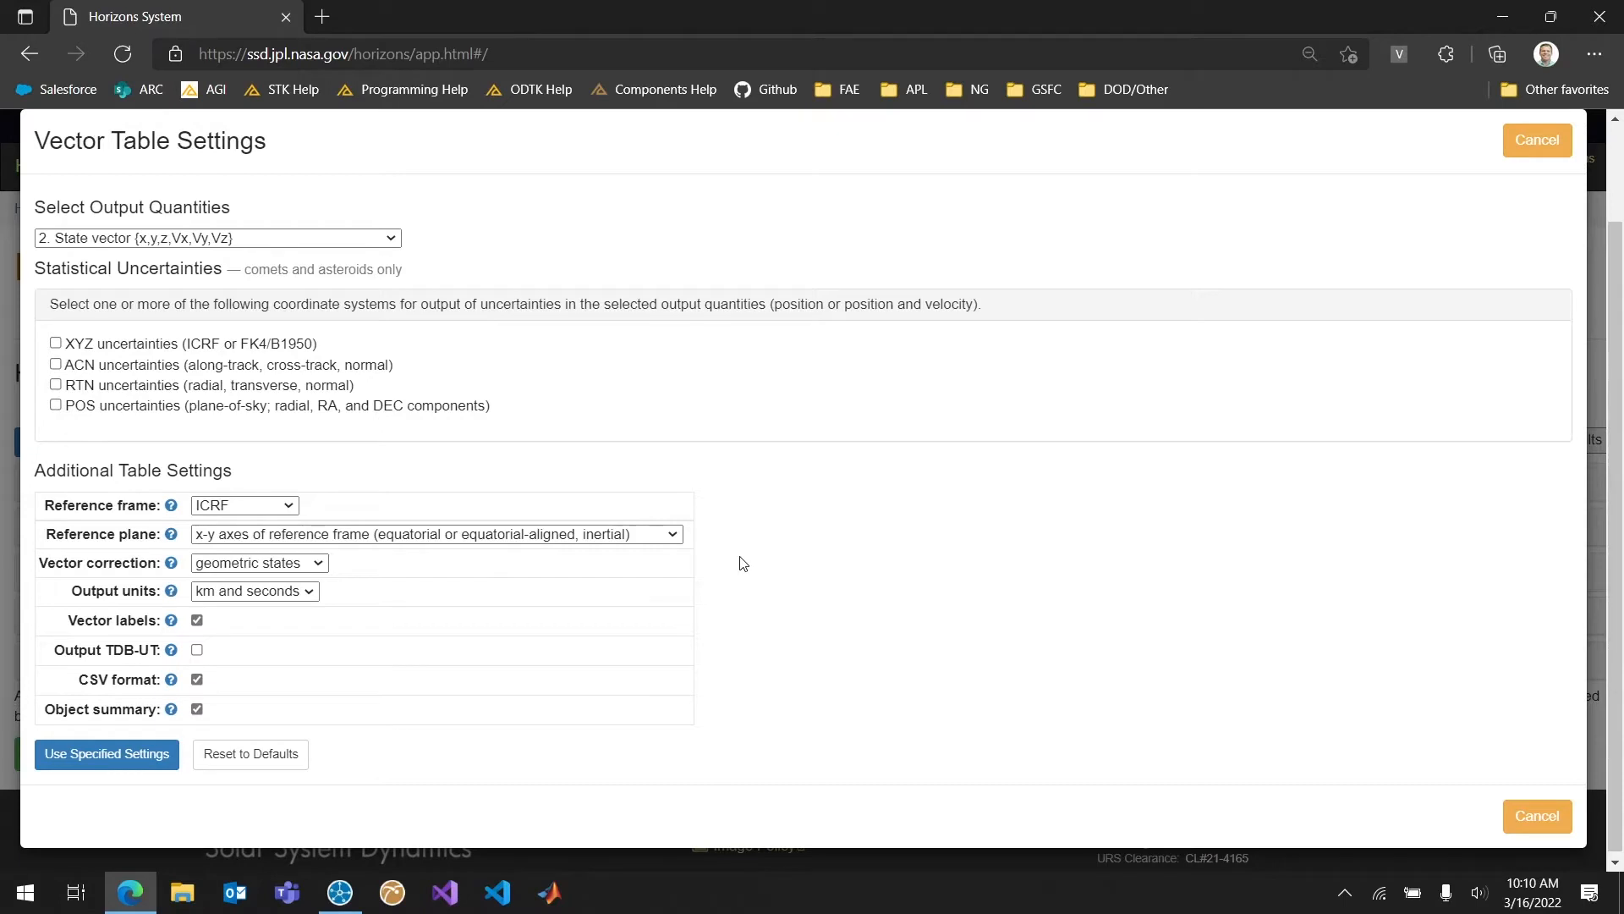
click(668, 533)
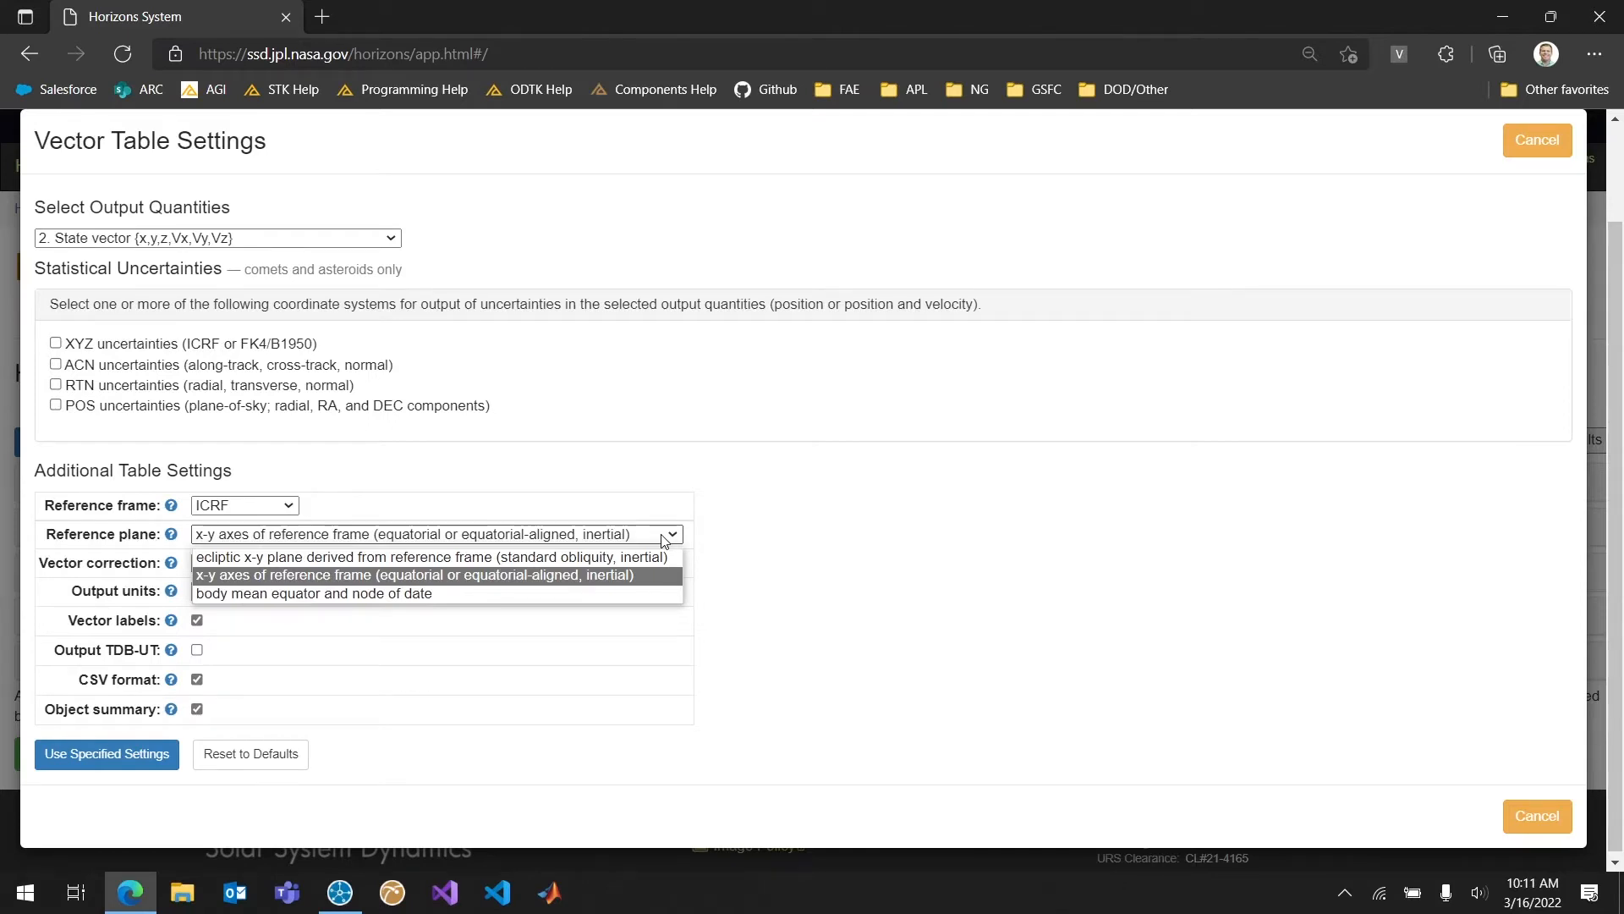
click(413, 576)
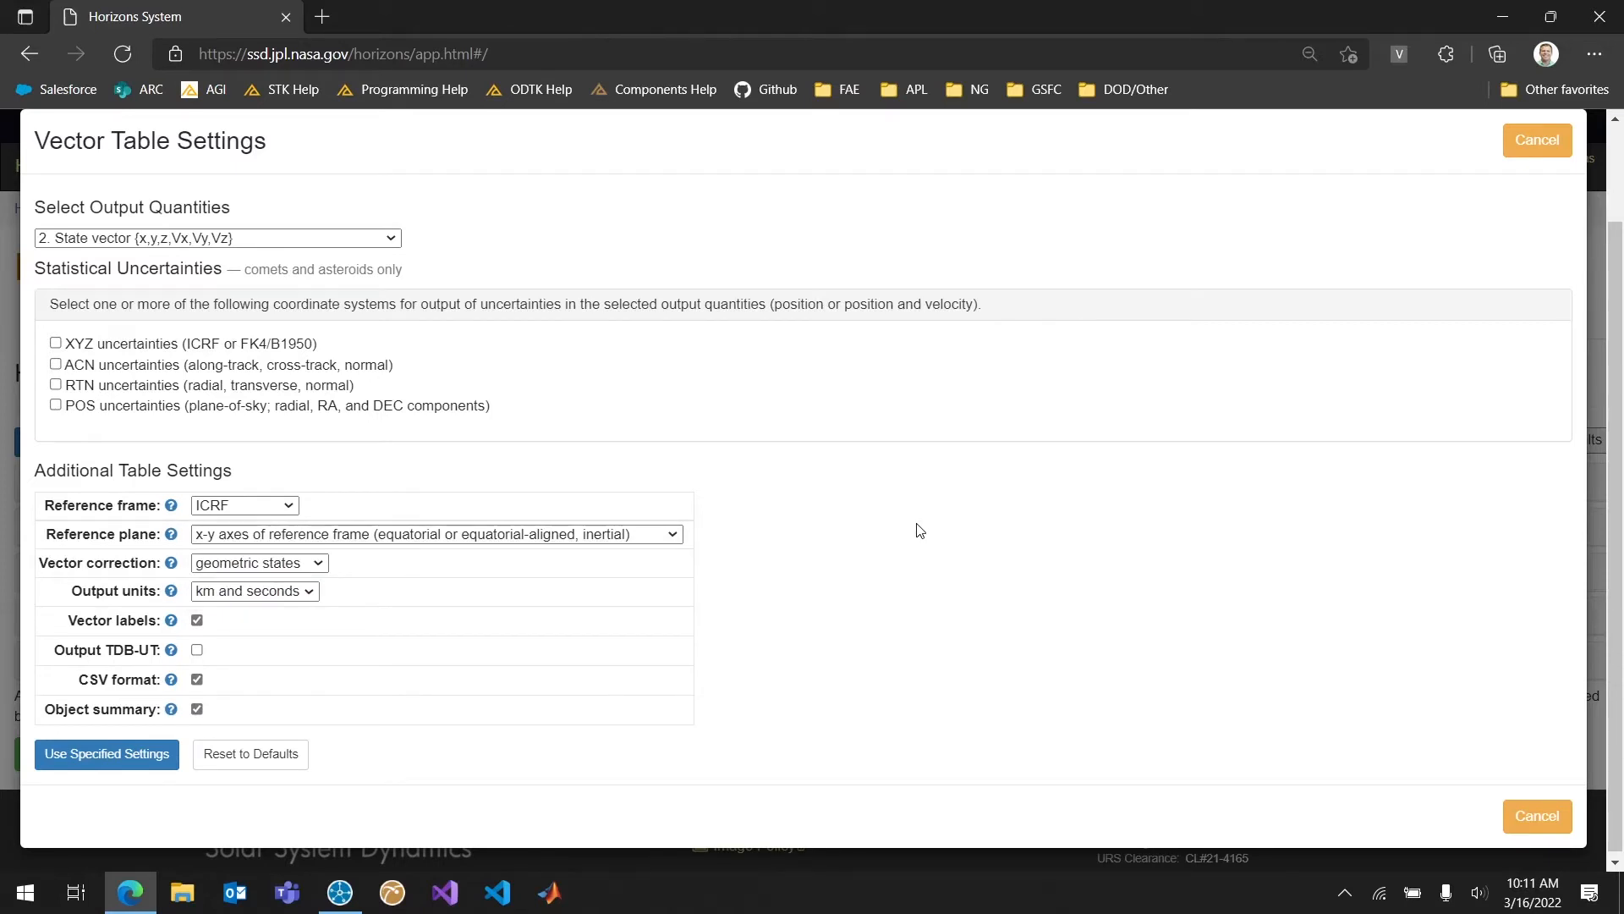
- Keep geometric states, km and seconds, CSV with object summary, then cancel the settings dialog
click(257, 563)
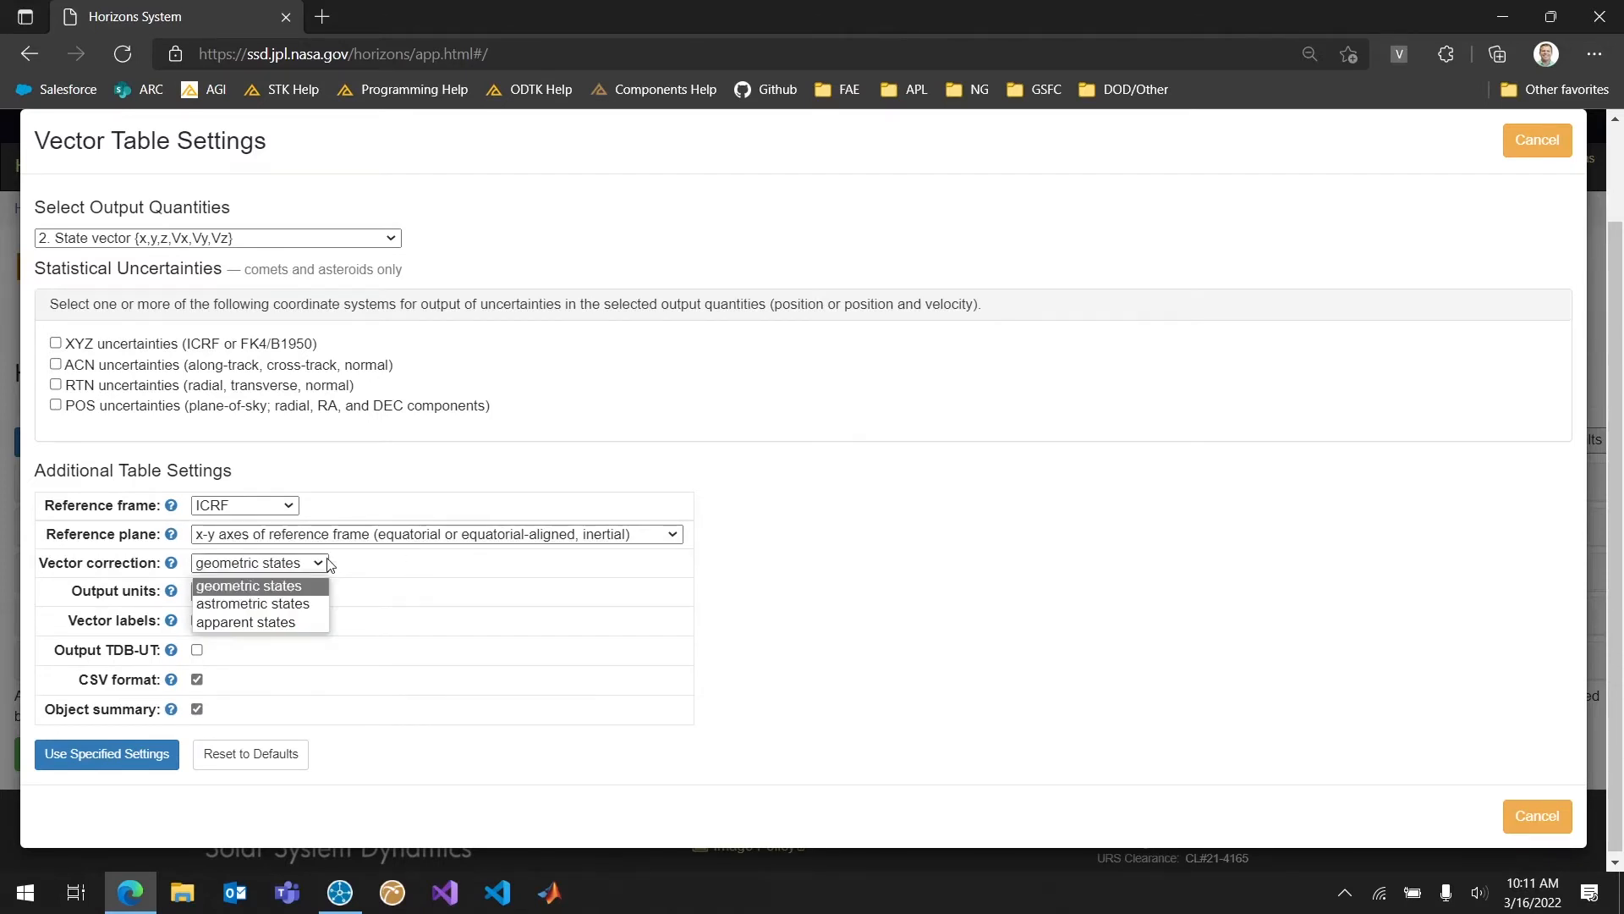
click(247, 585)
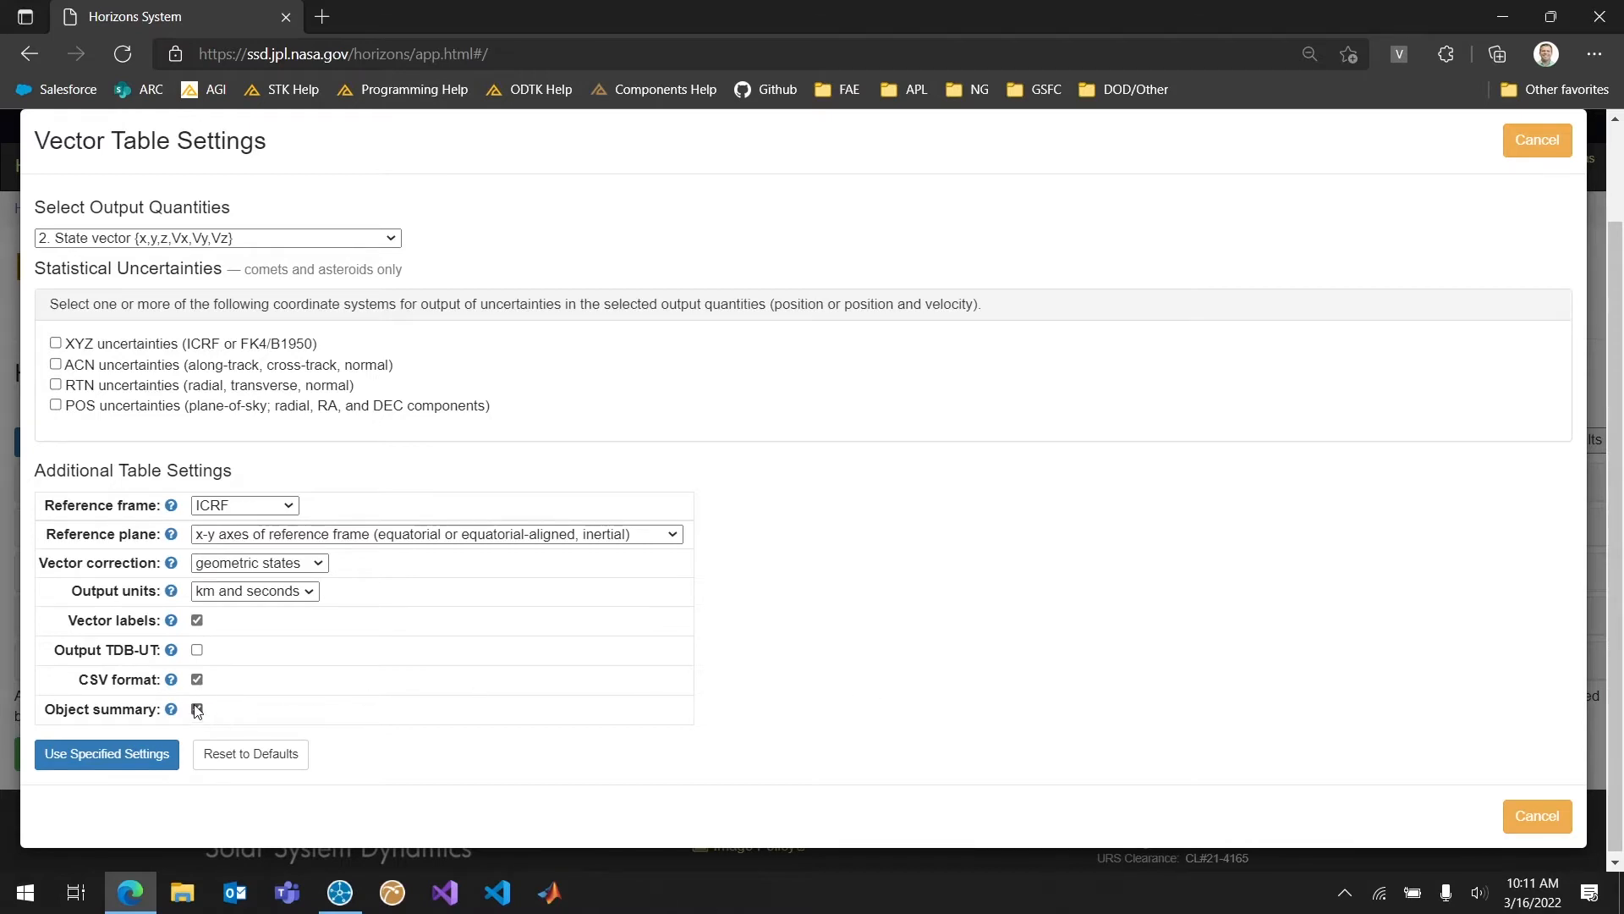
click(196, 709)
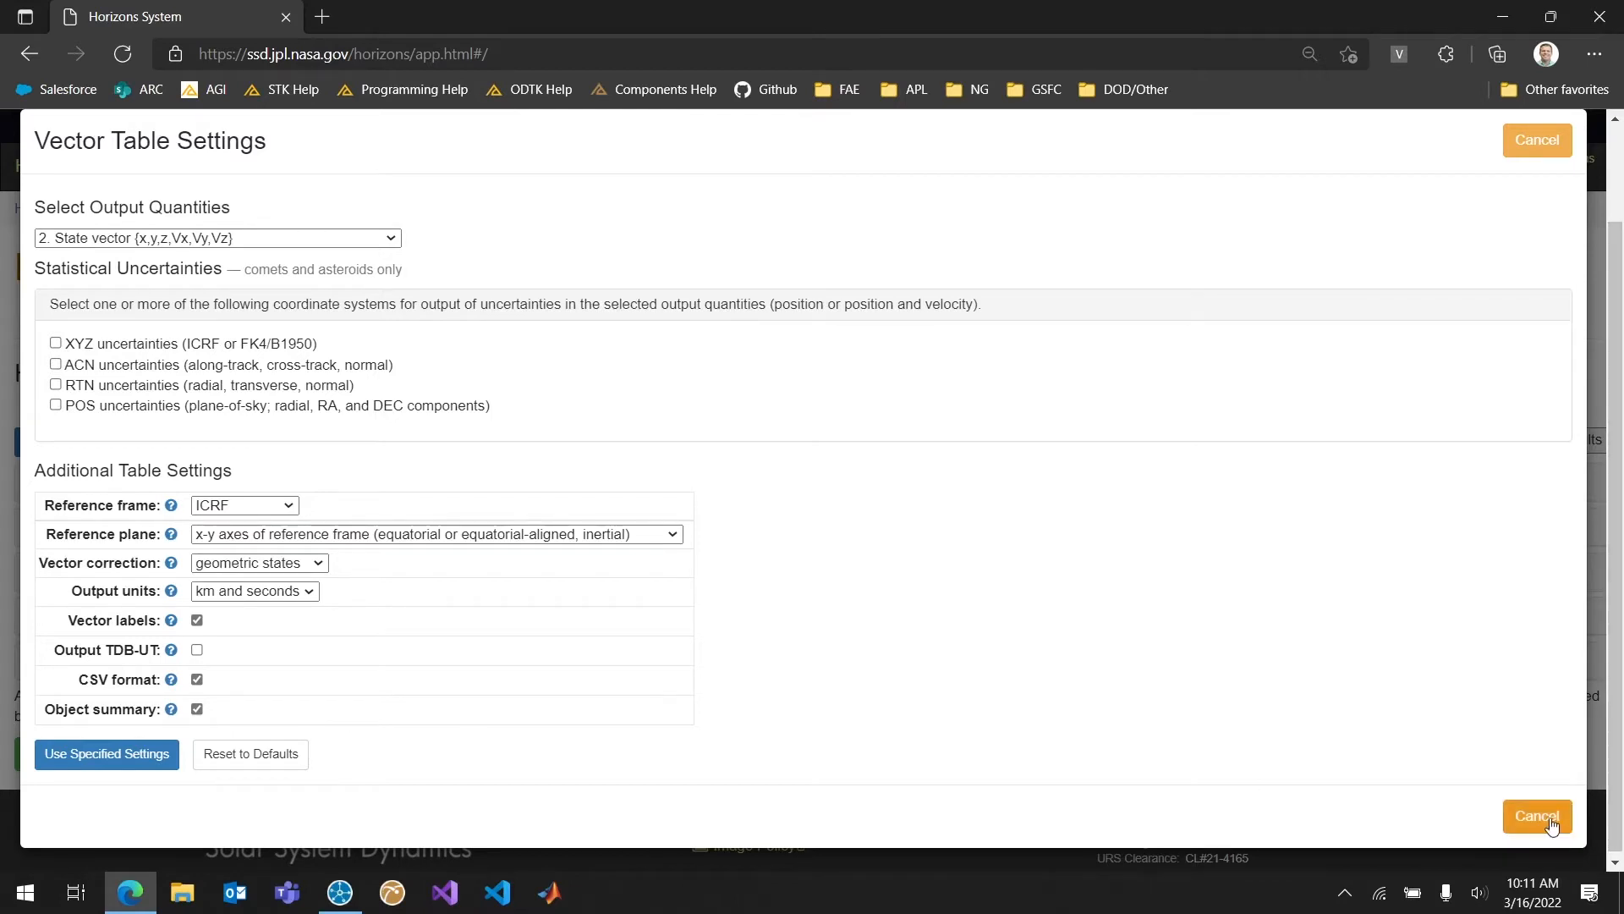
click(1538, 816)
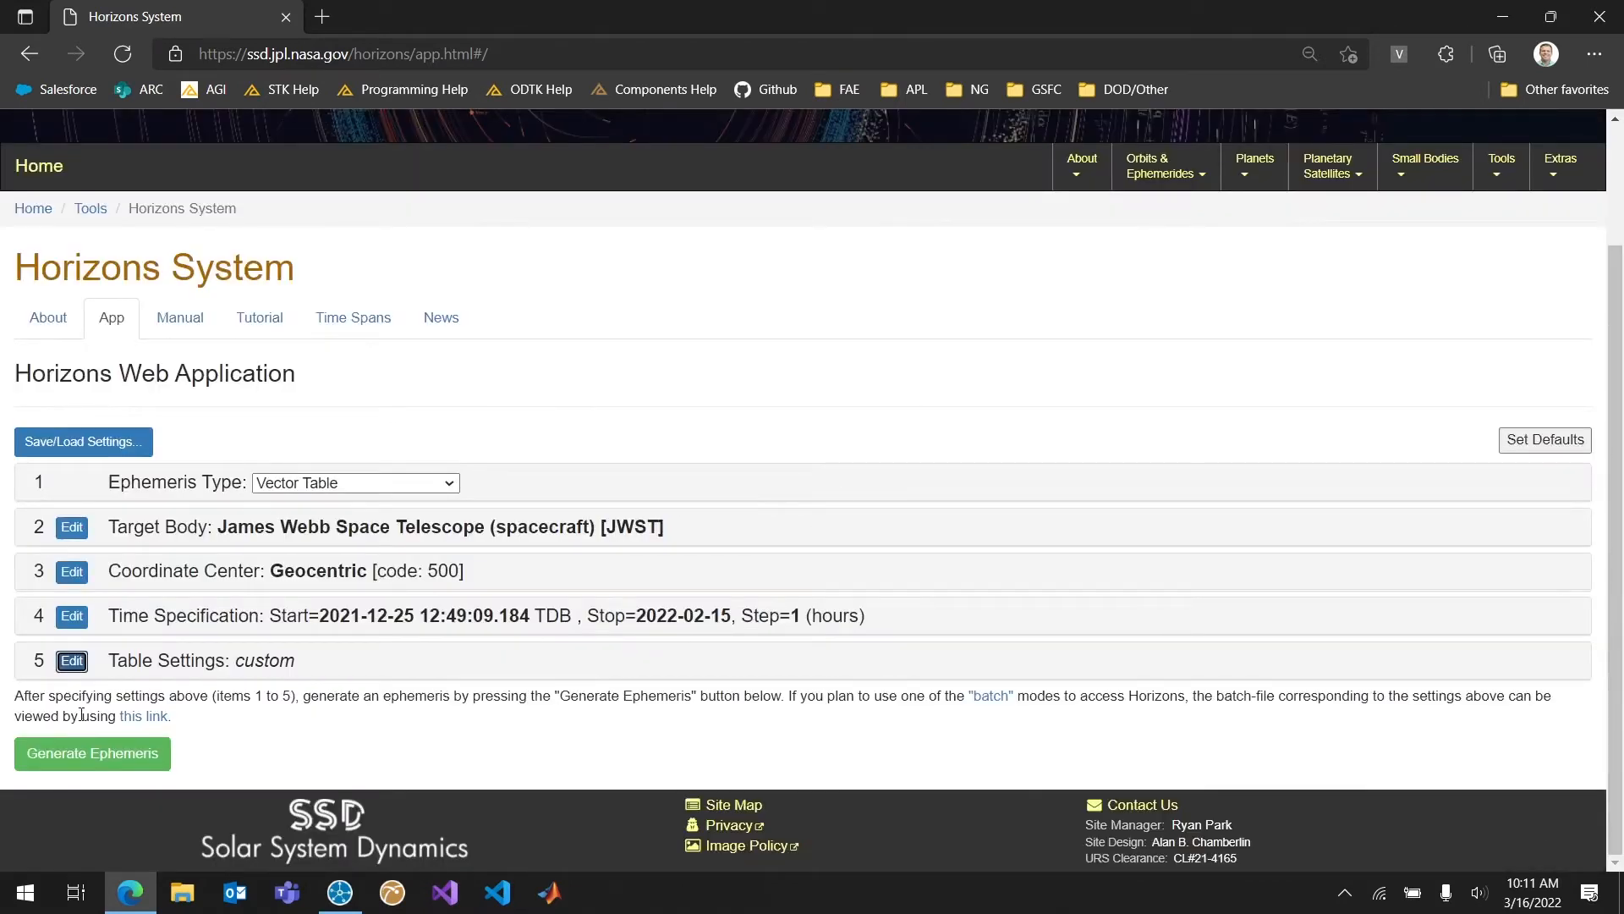
- Generate the JWST ephemeris and review the object summary and hourly $$SOE vector rows from 2021-Dec-25
click(91, 754)
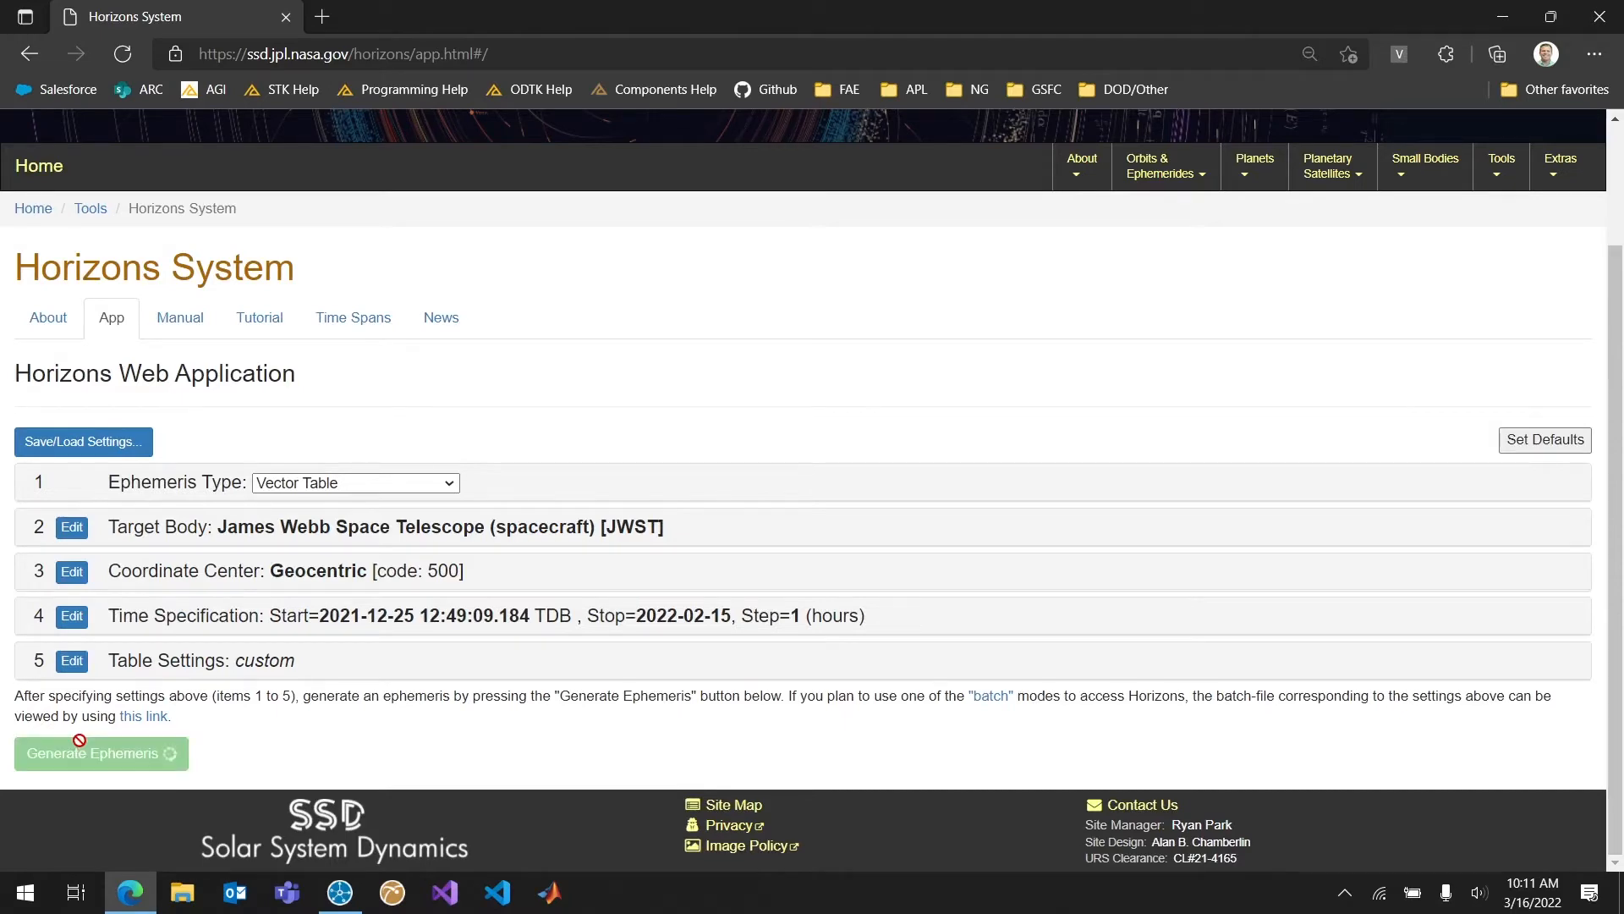
click(102, 752)
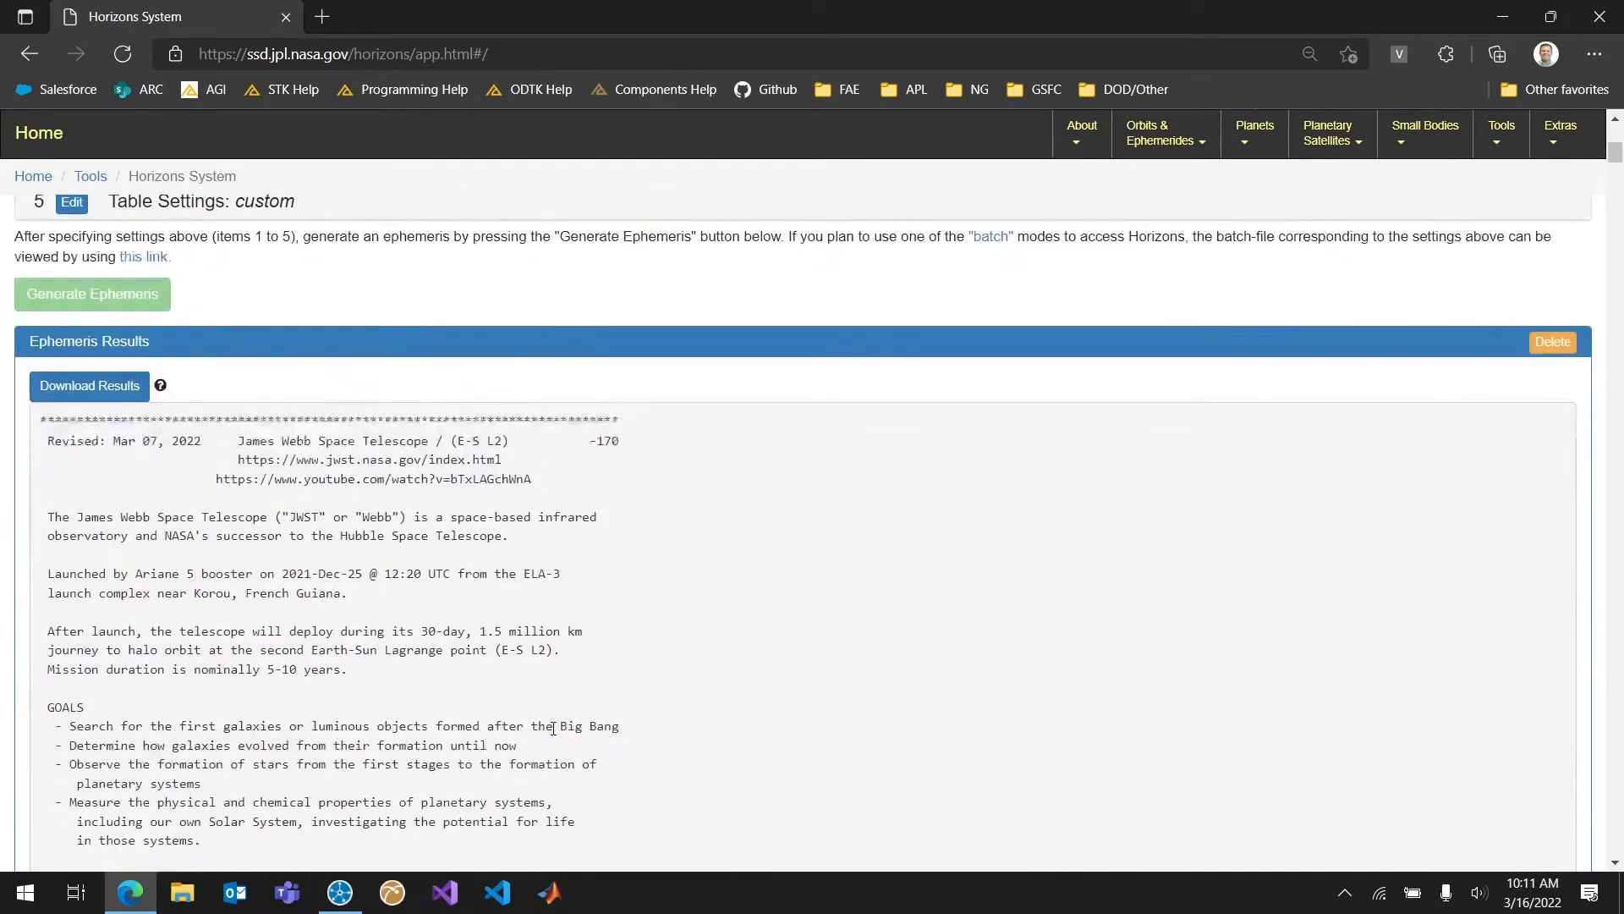
scroll(down, 3)
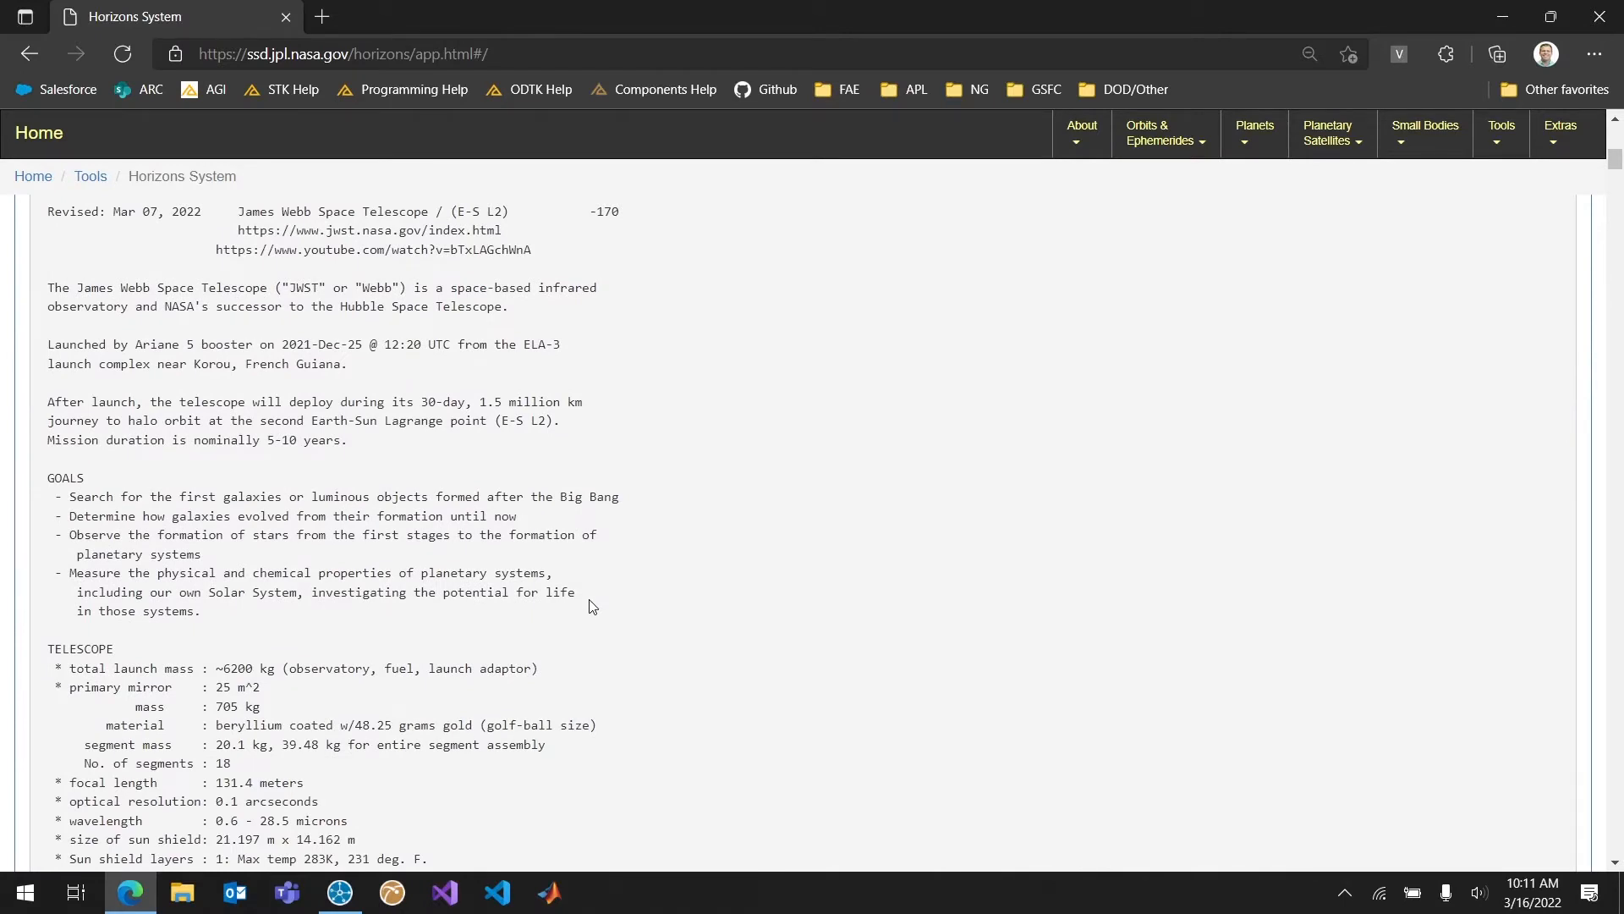
mouse_move(585, 607)
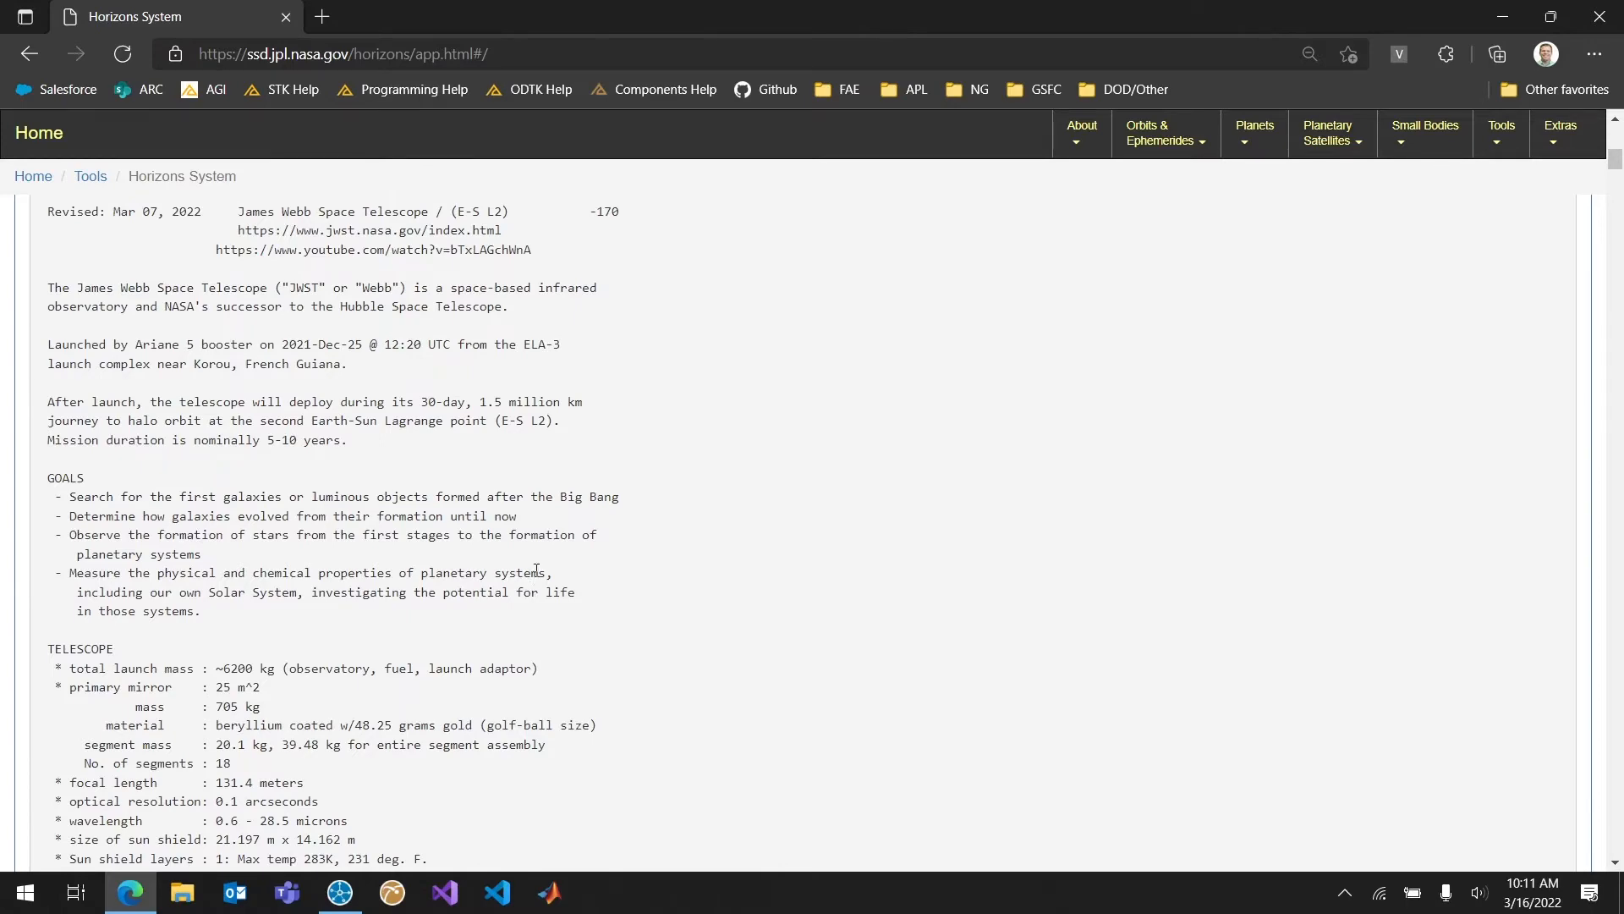
scroll(down, 3)
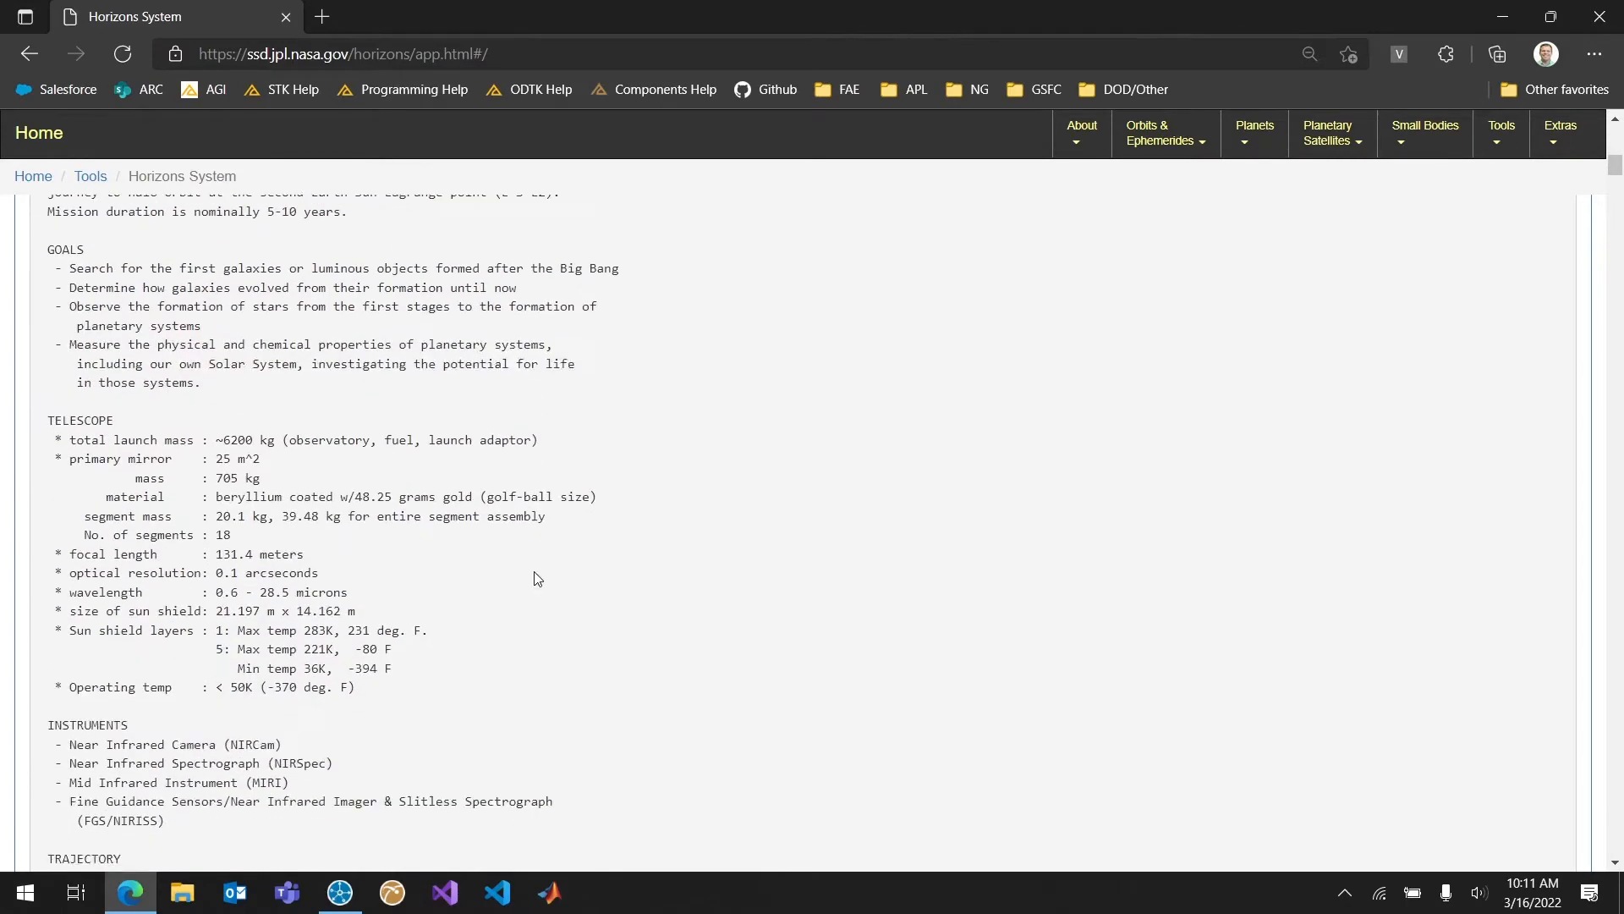
scroll(down, 3)
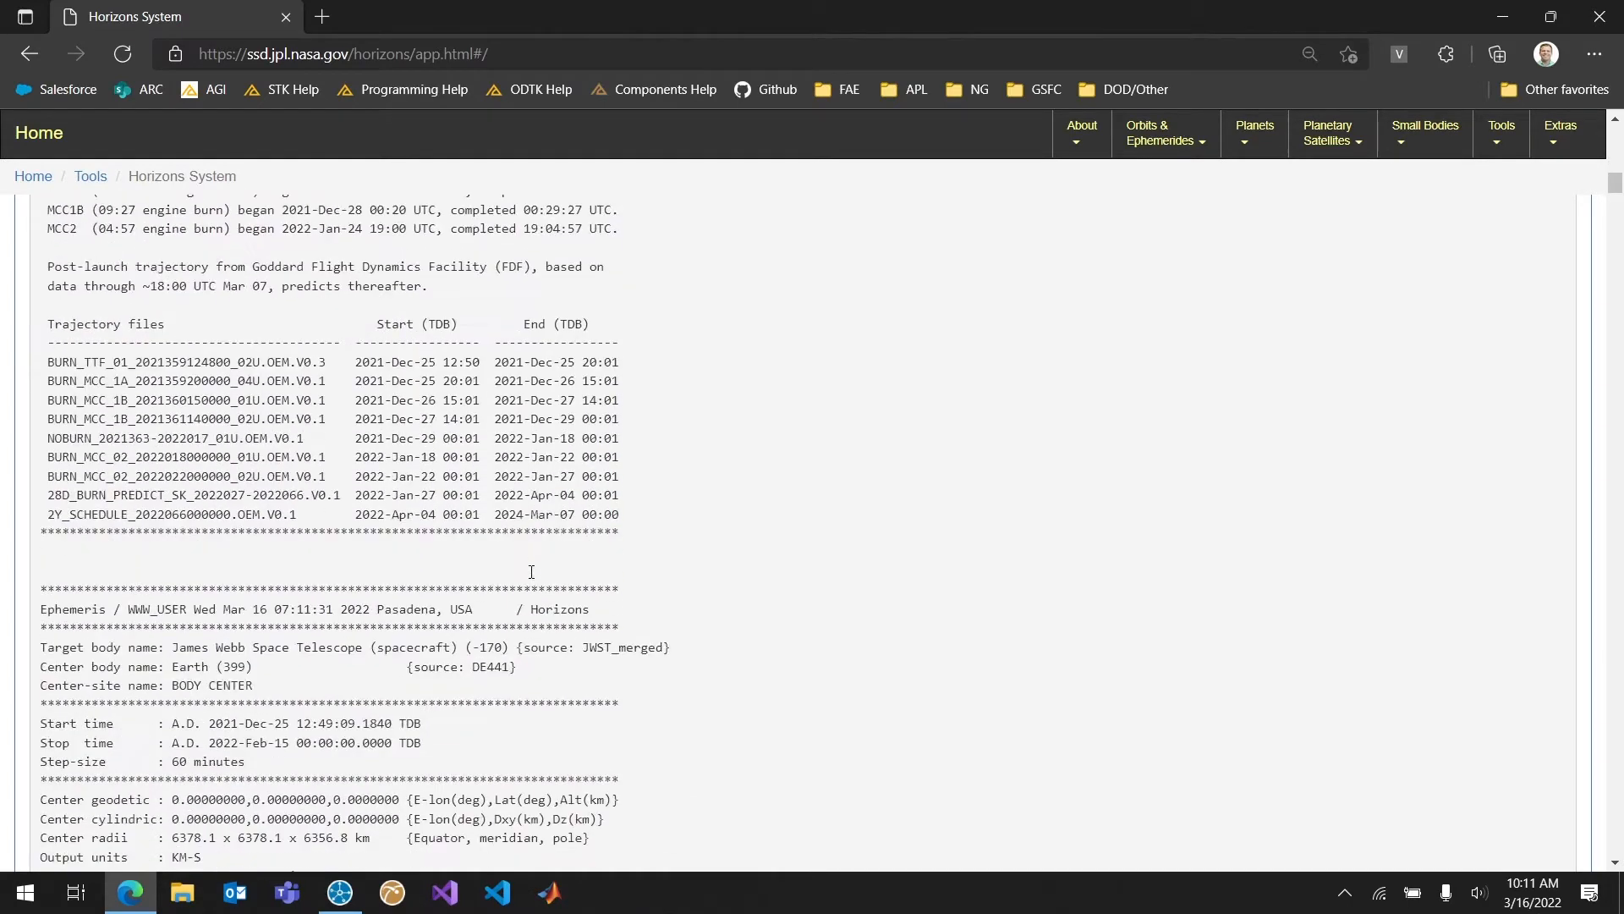
scroll(down, 3)
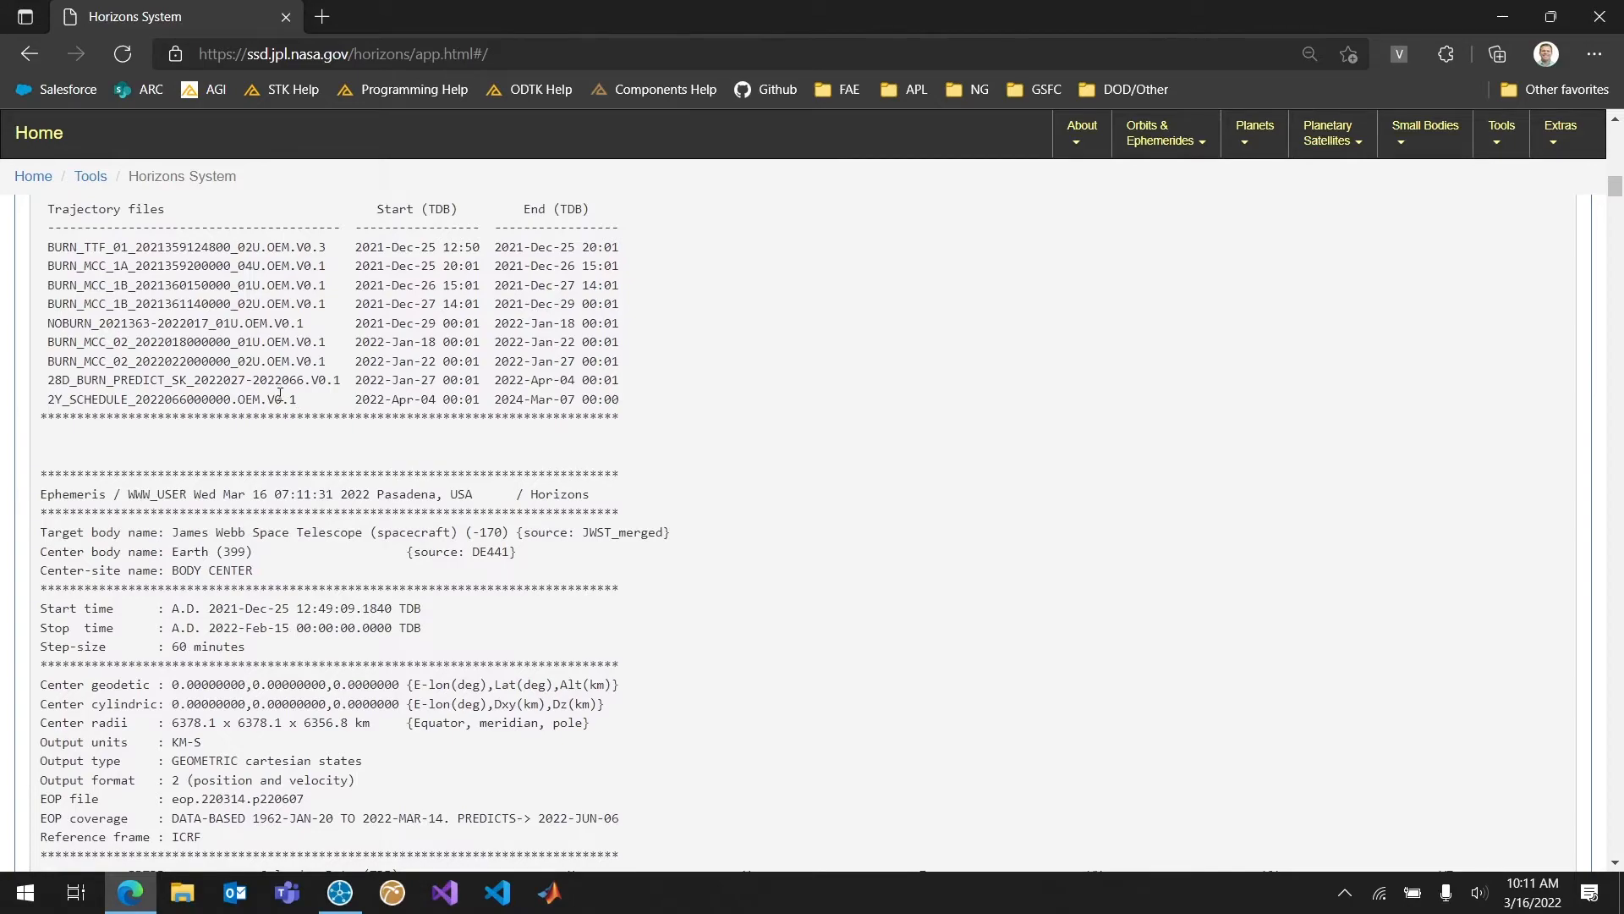
scroll(down, 3)
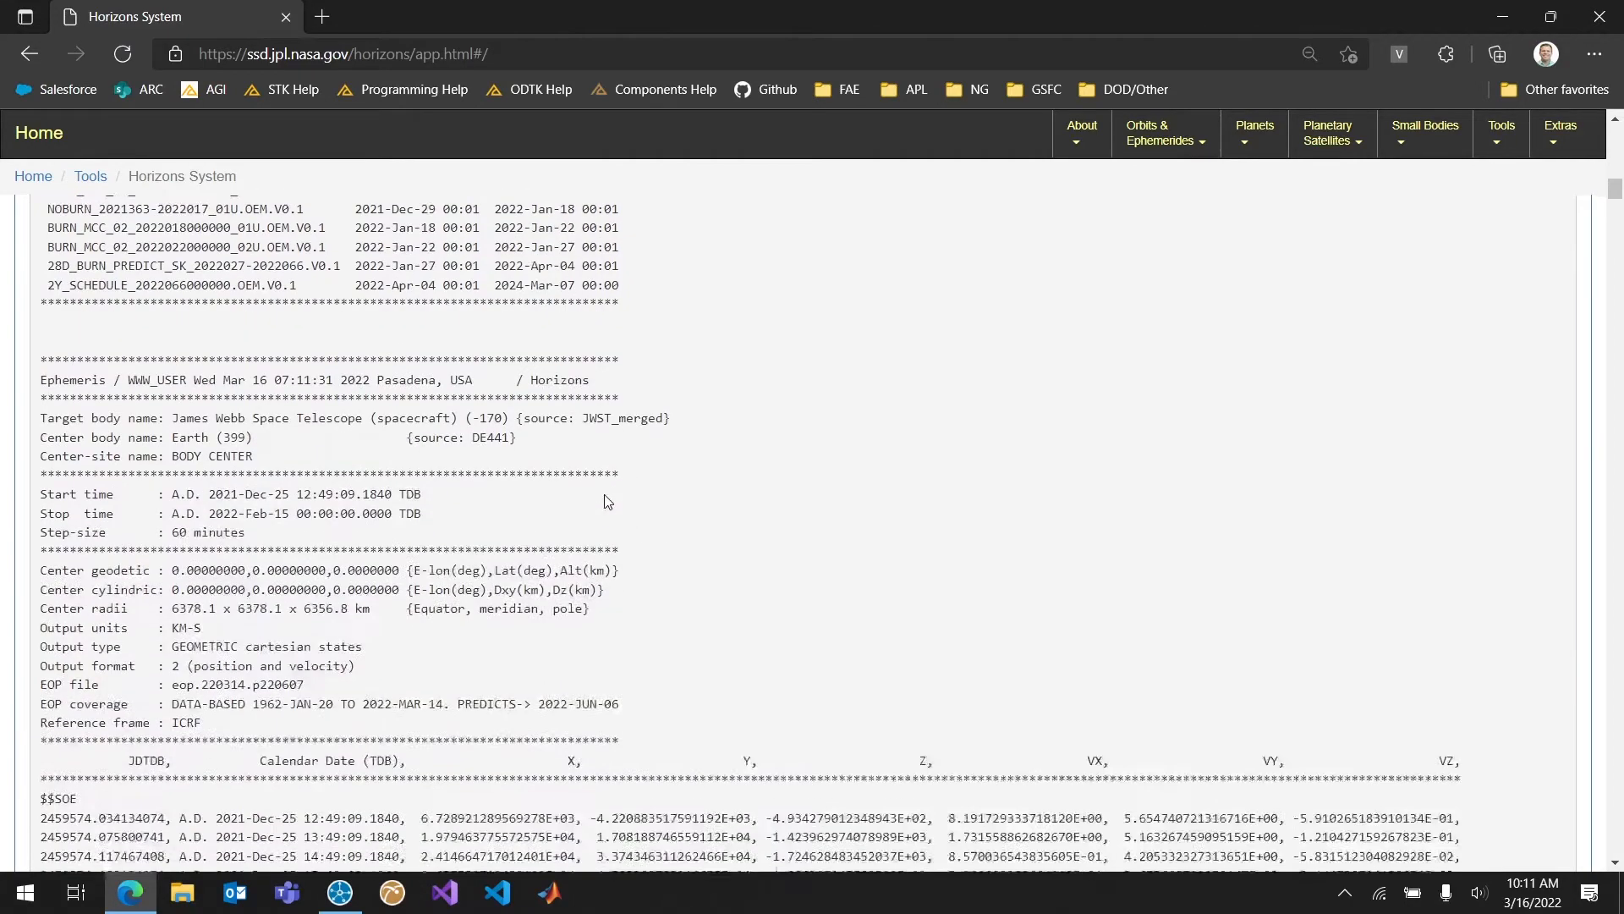
scroll(down, 3)
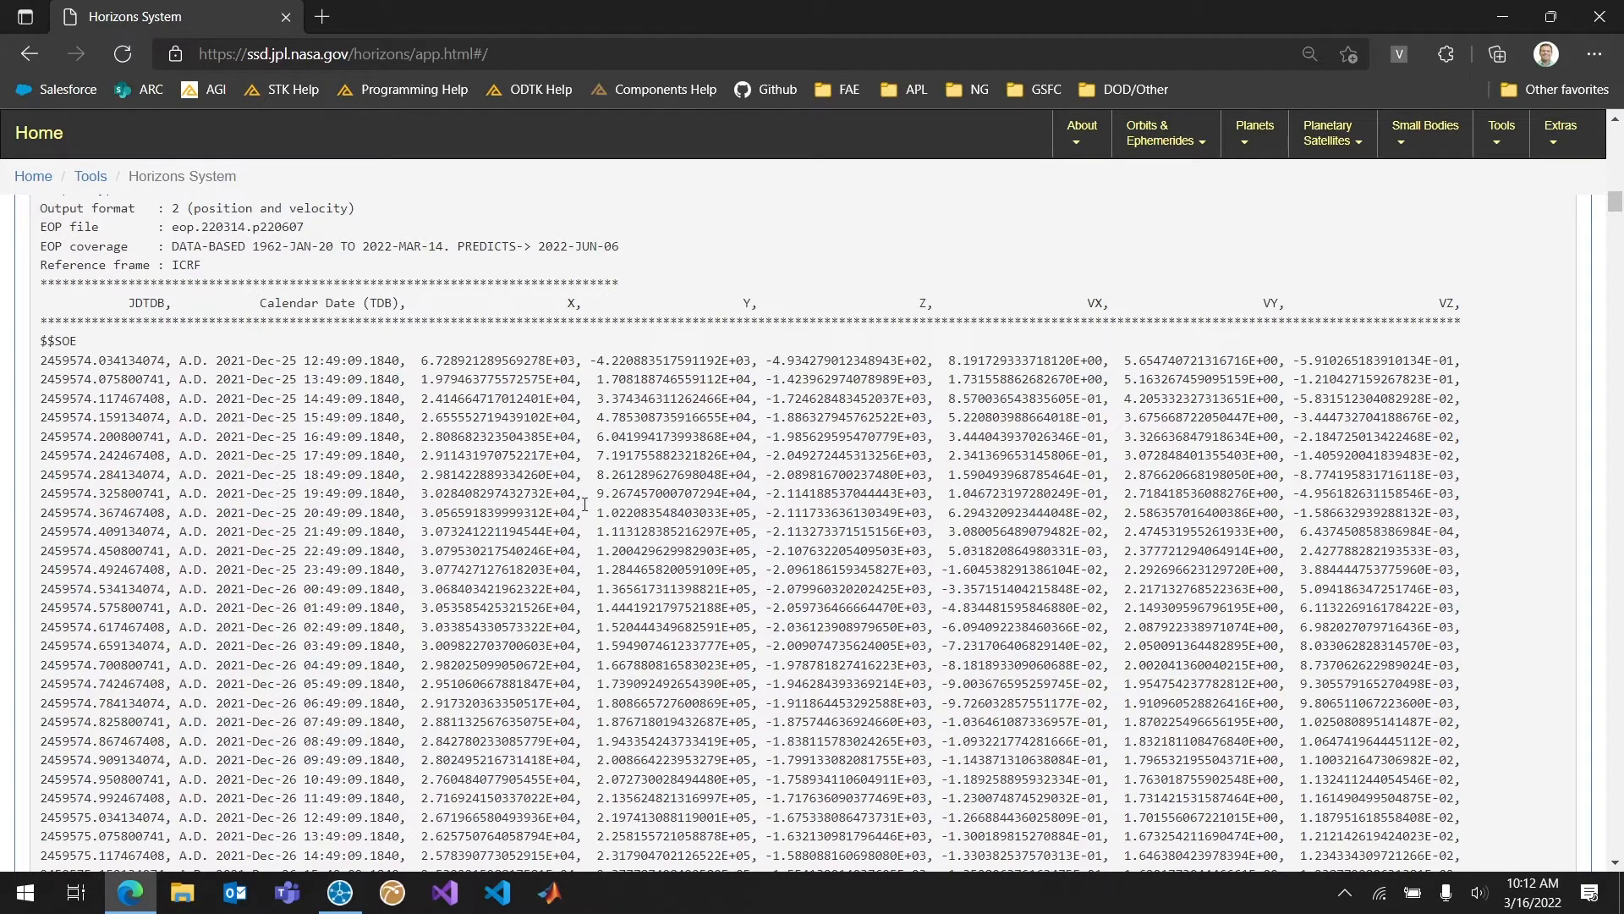
mouse_move(550, 548)
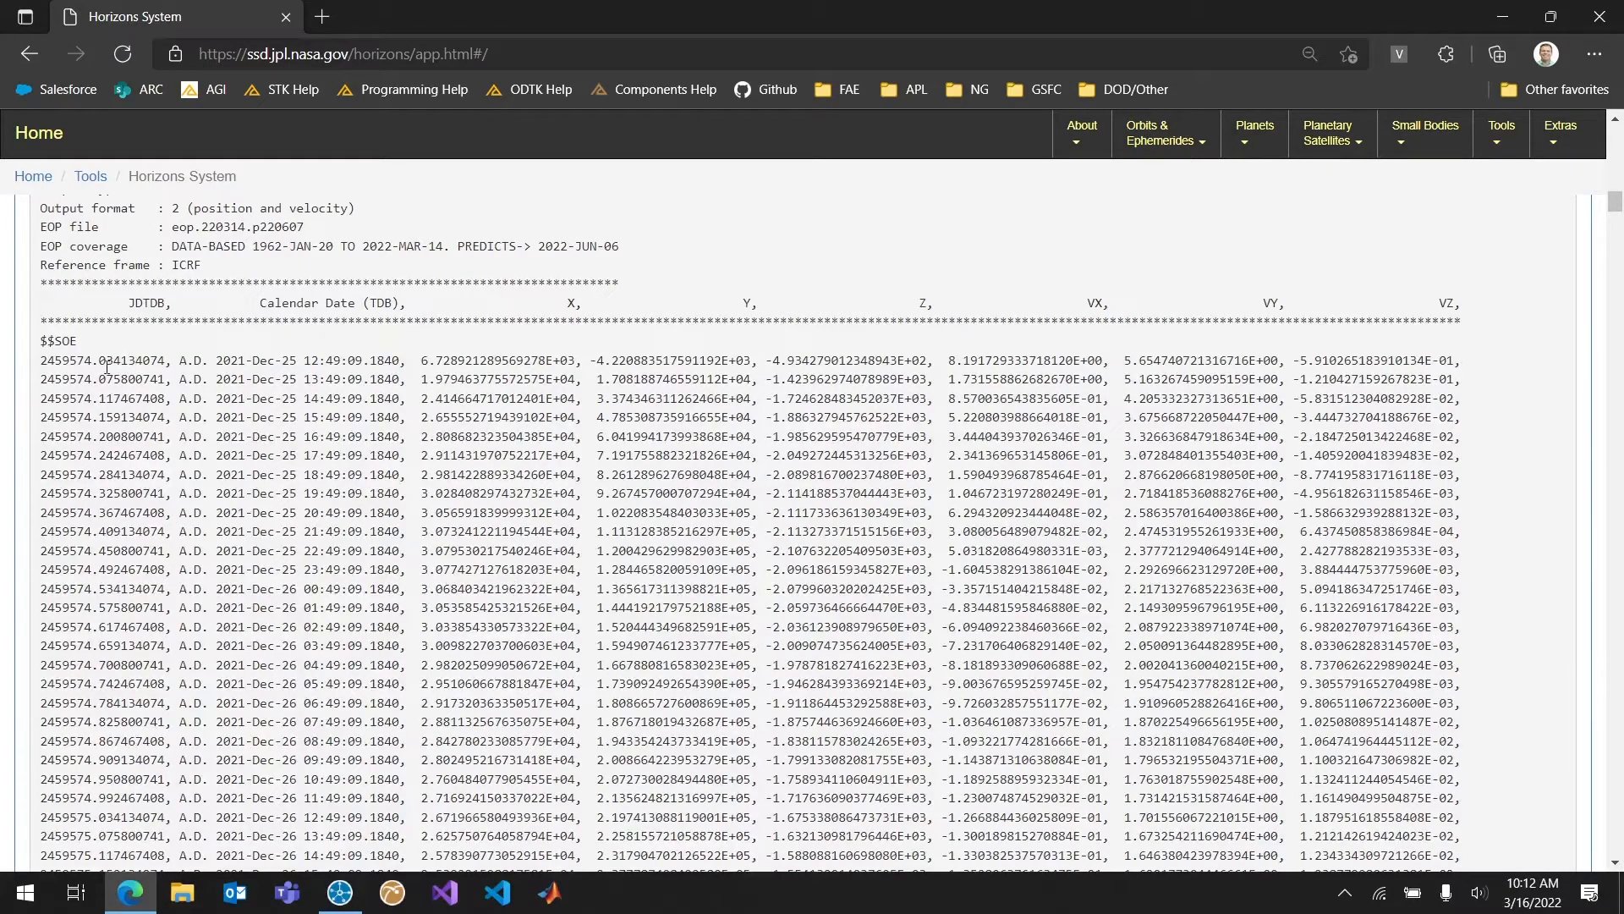
scroll(up, 3)
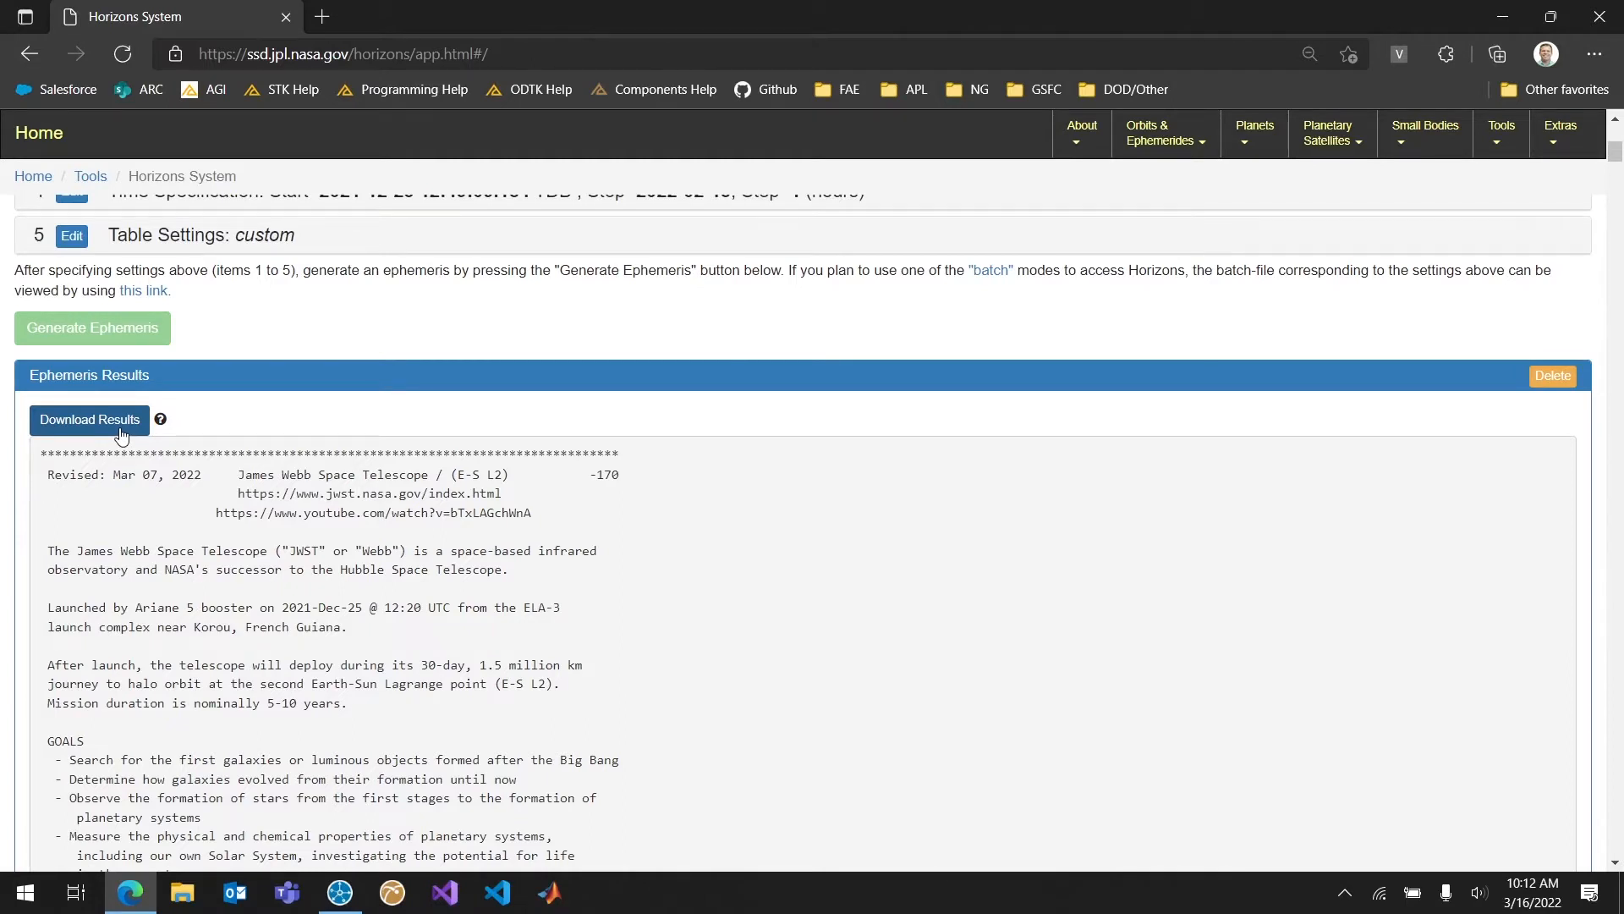
mouse_move(164, 359)
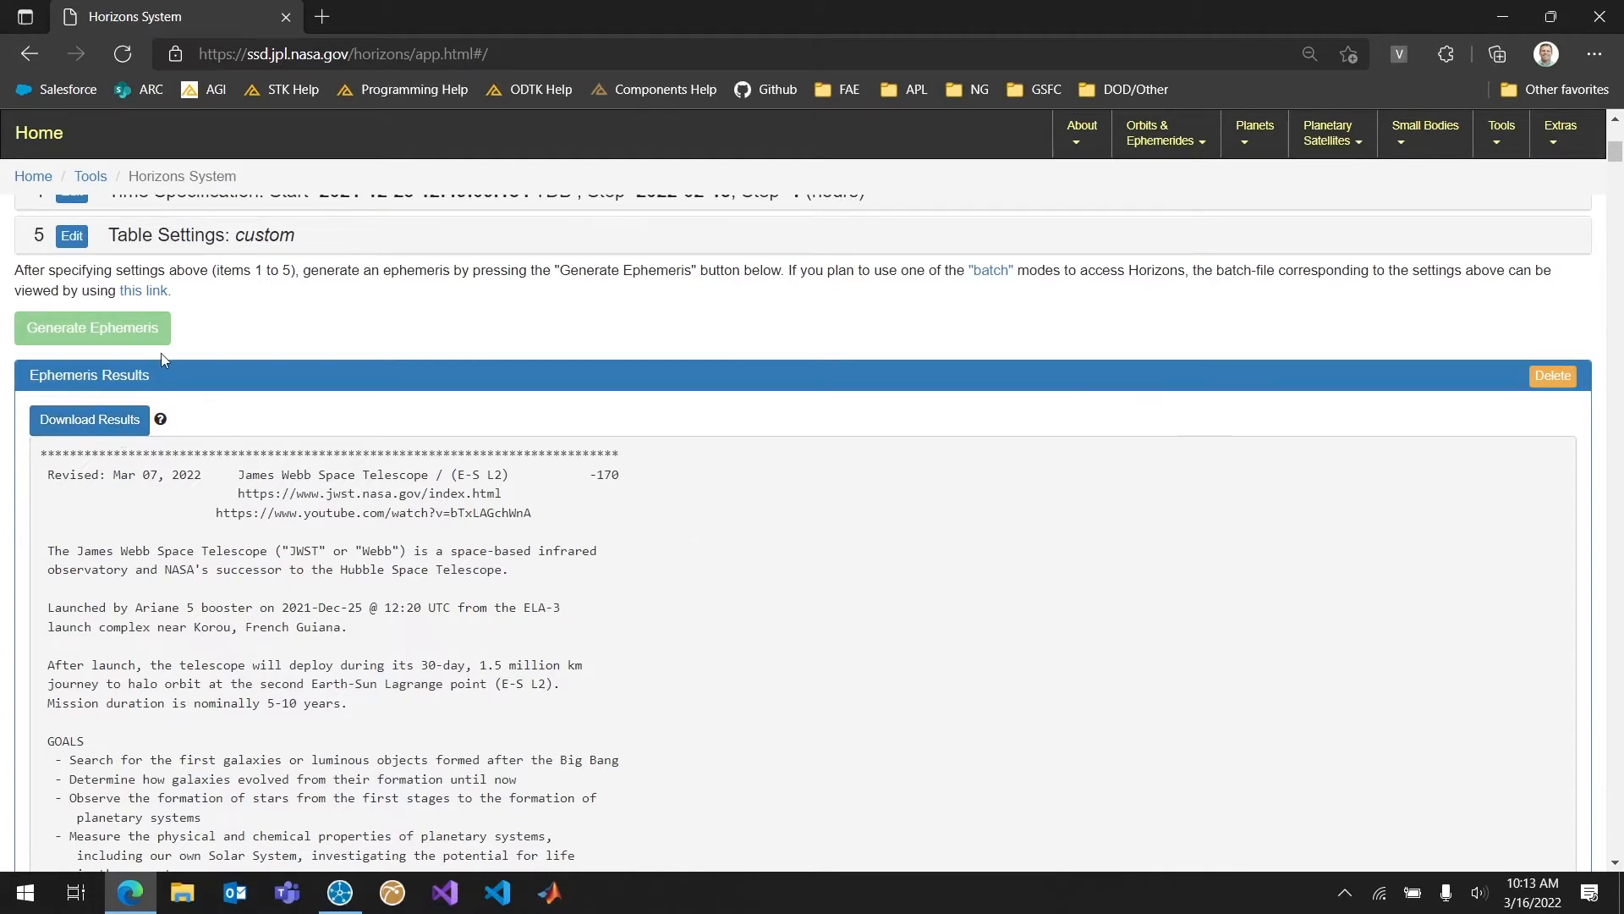
- Download the ephemeris results as horizons_results.txt
click(88, 419)
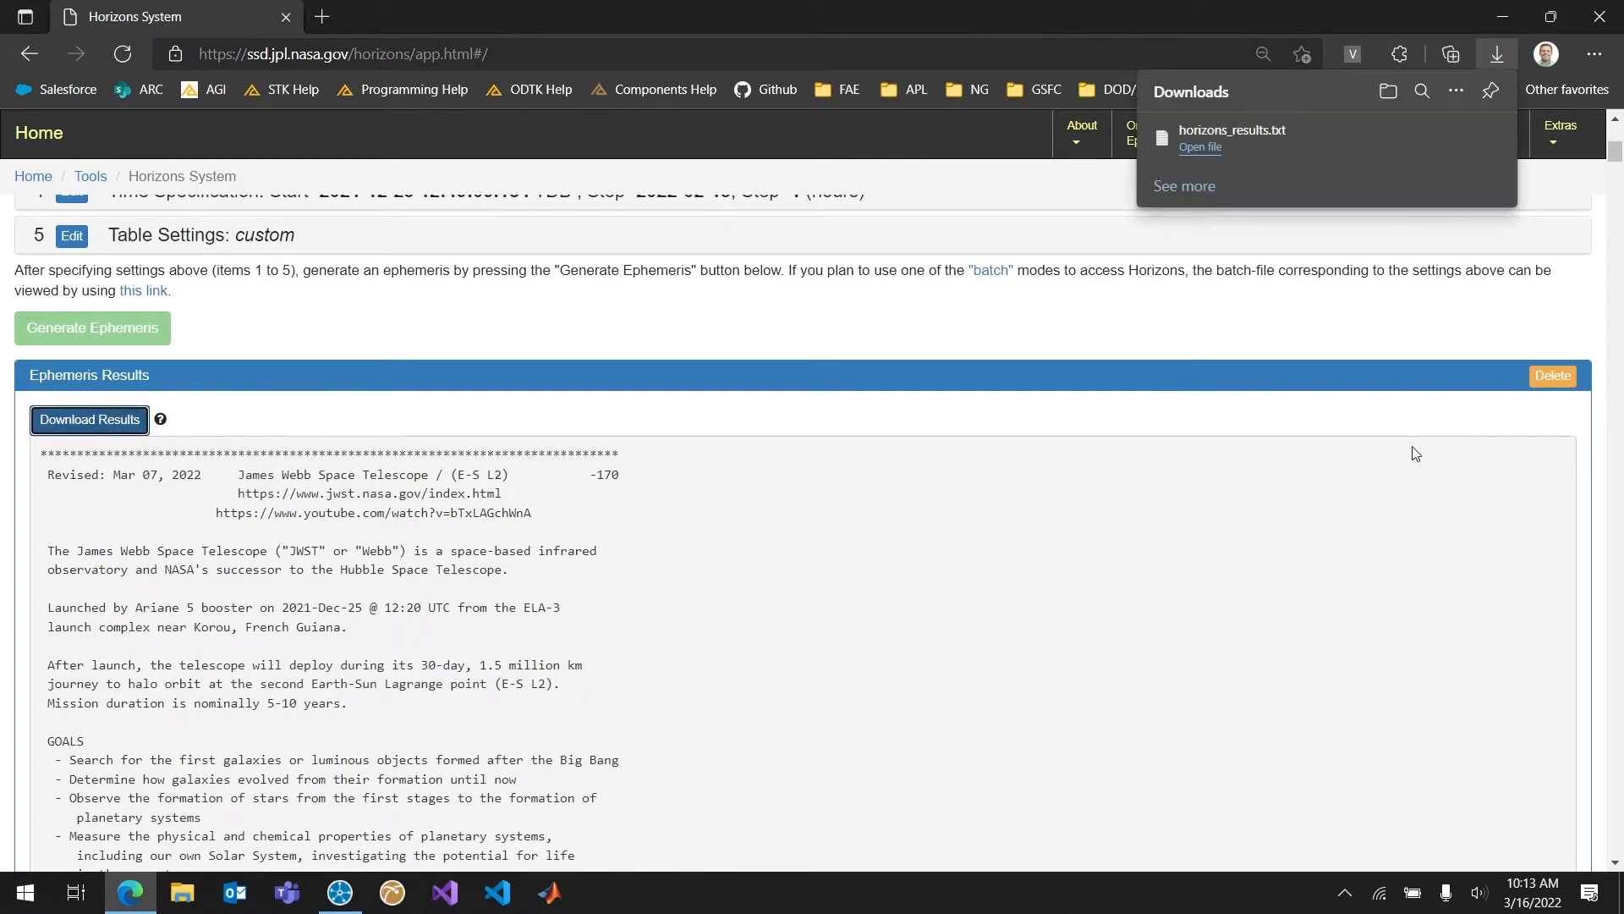
mouse_move(1235, 149)
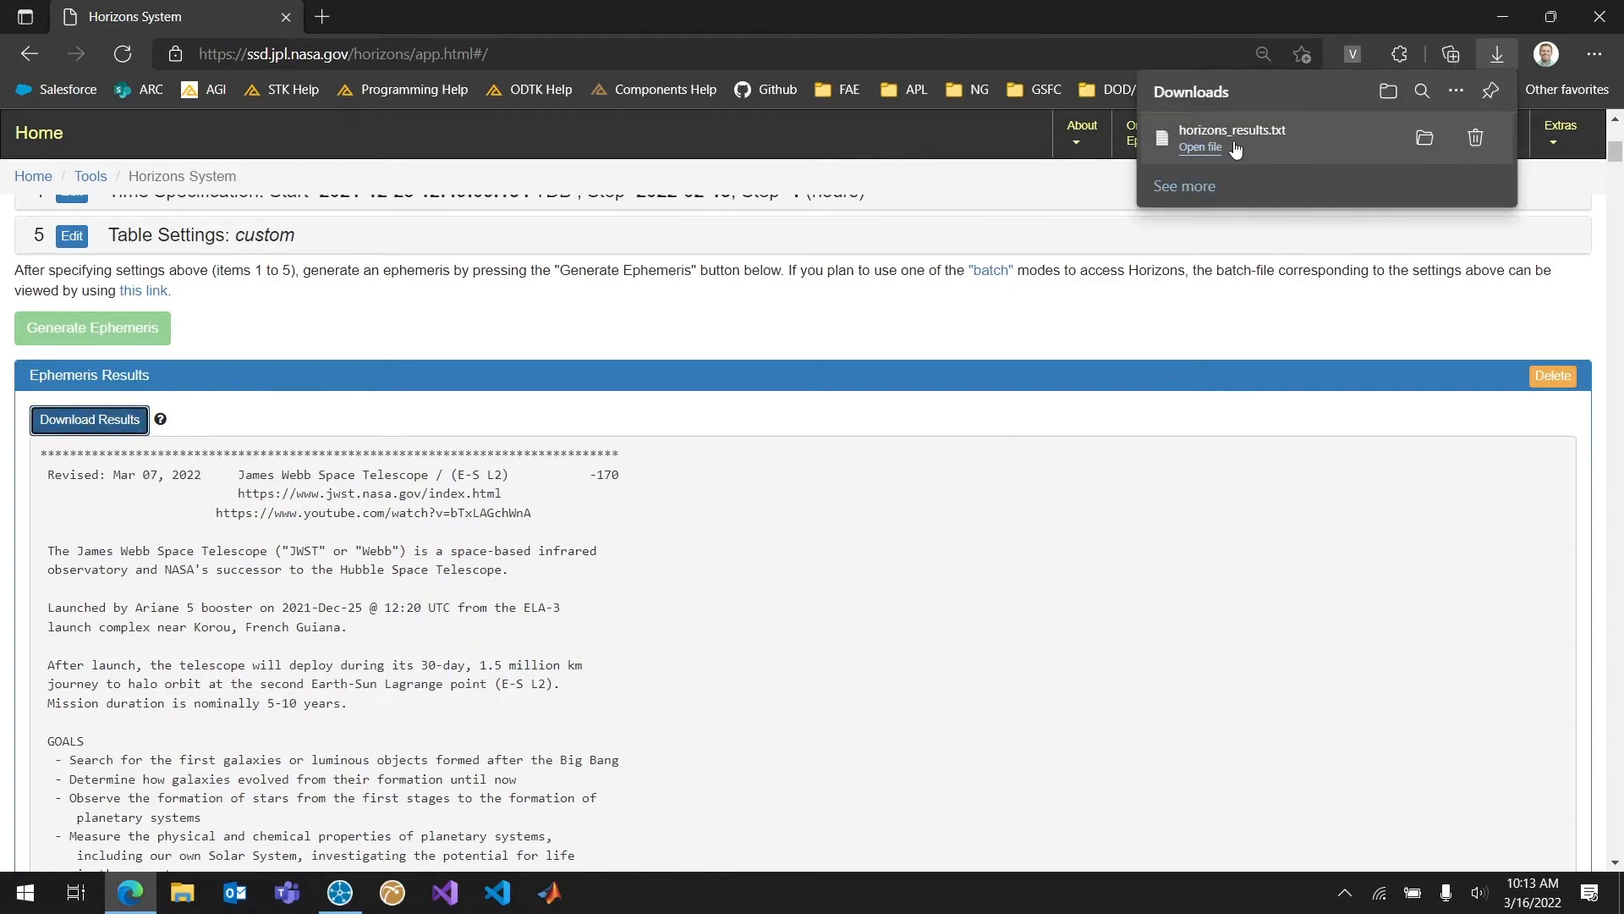
mouse_move(1425, 138)
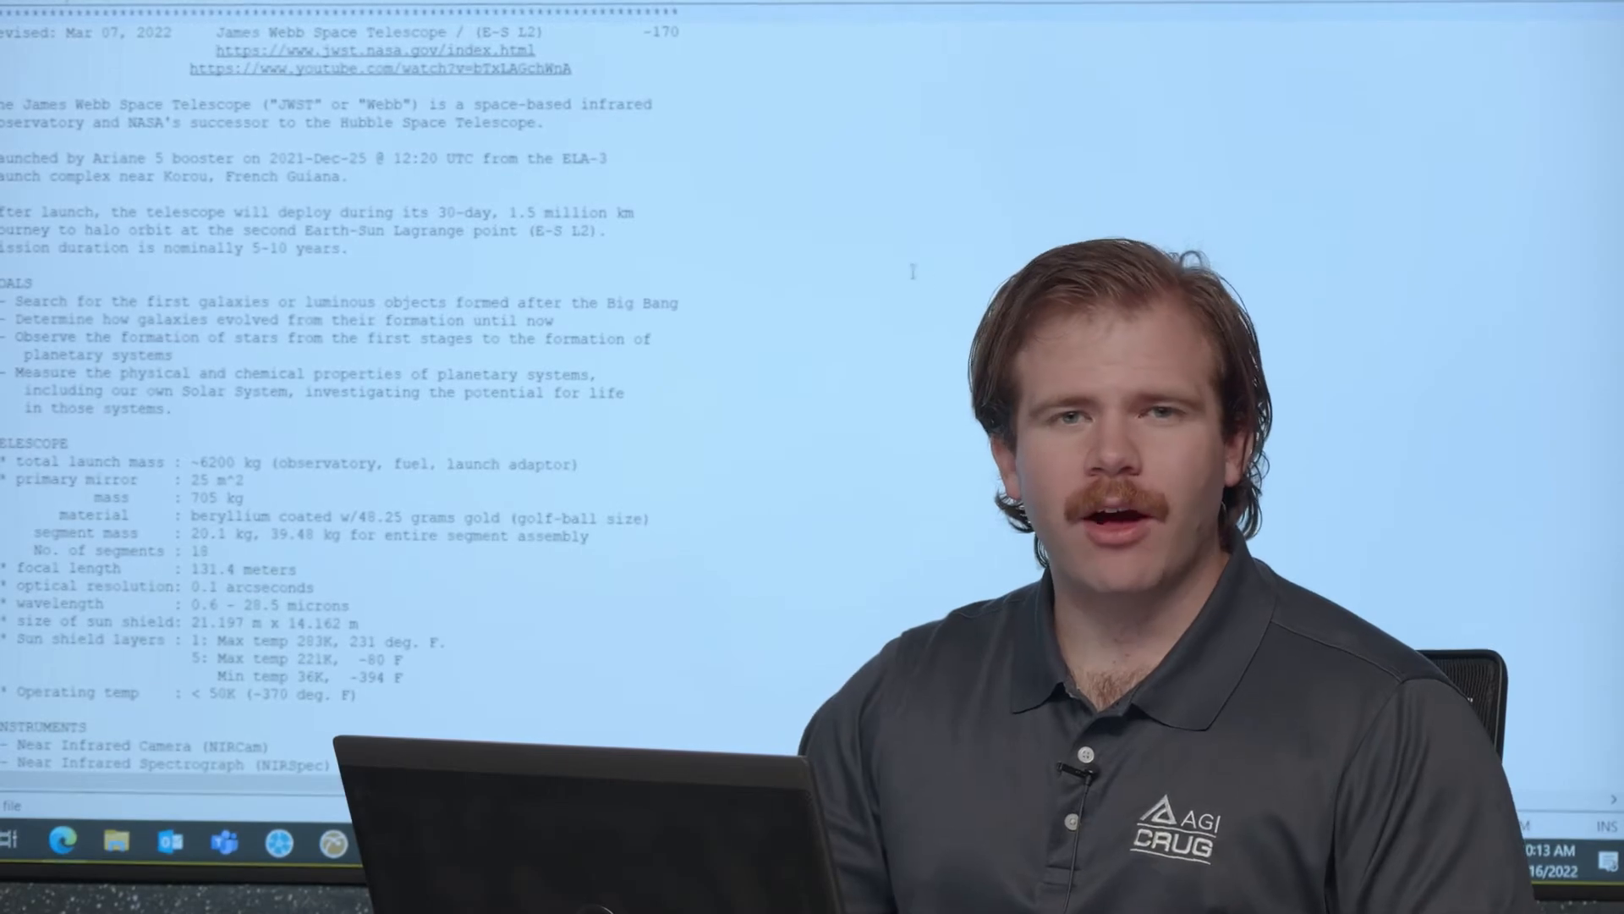
scroll(down, 3)
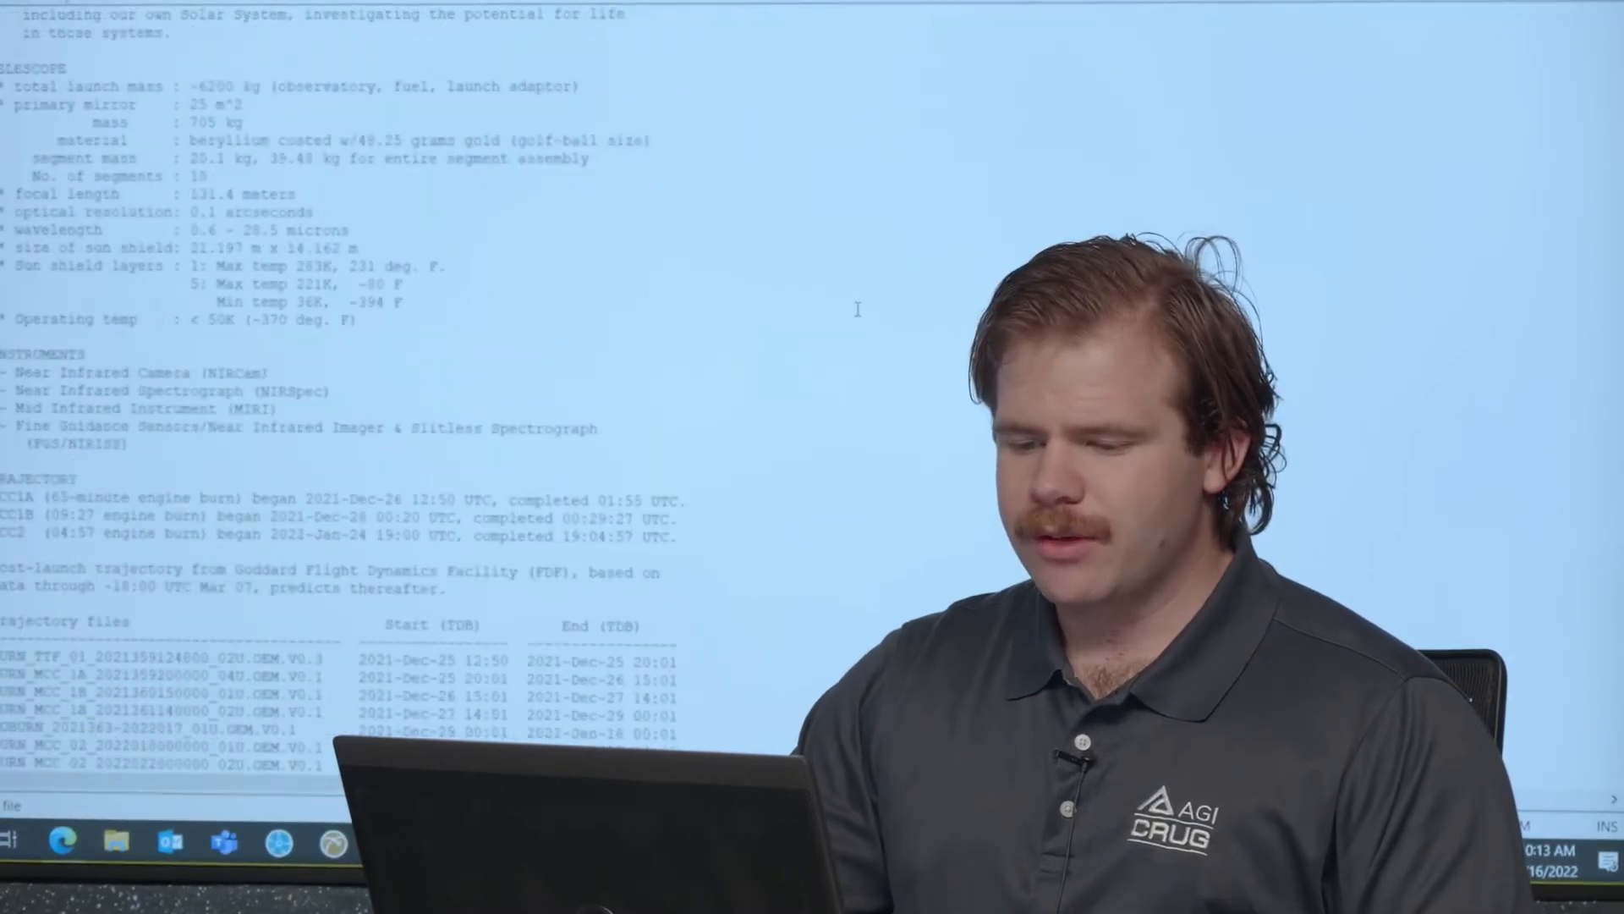